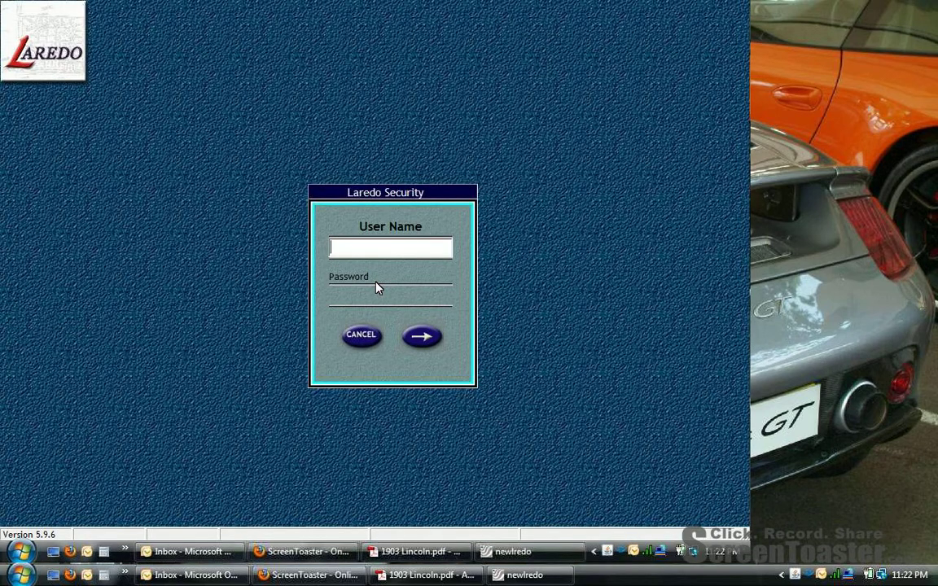
mouse_move(246, 259)
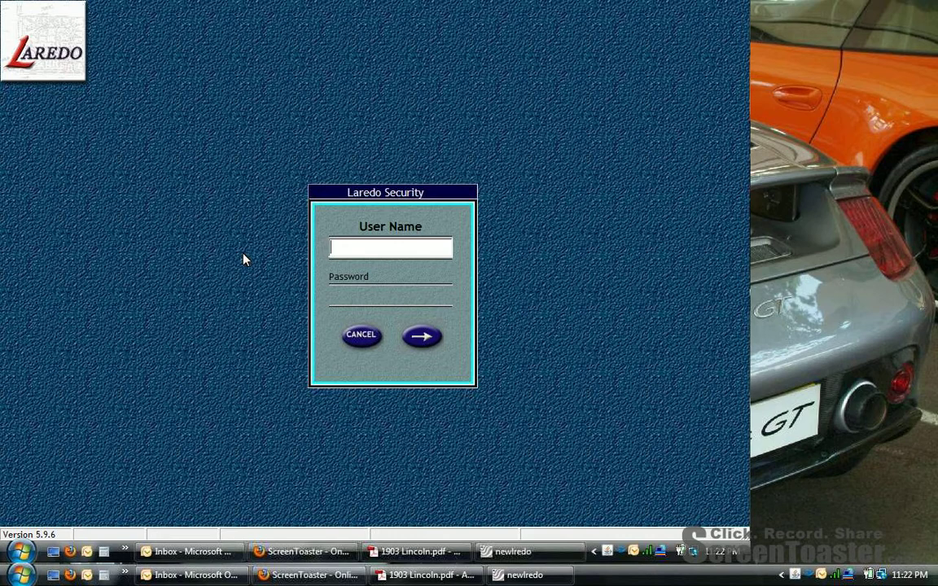
- Sign in to Laredo as user SHANE with the saved password
left_click(390, 248)
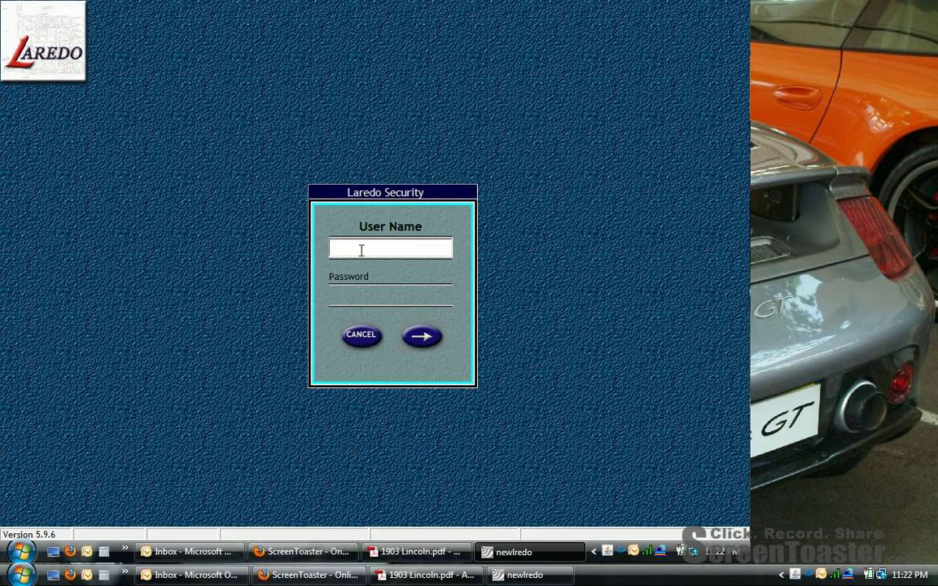
type("SHANE")
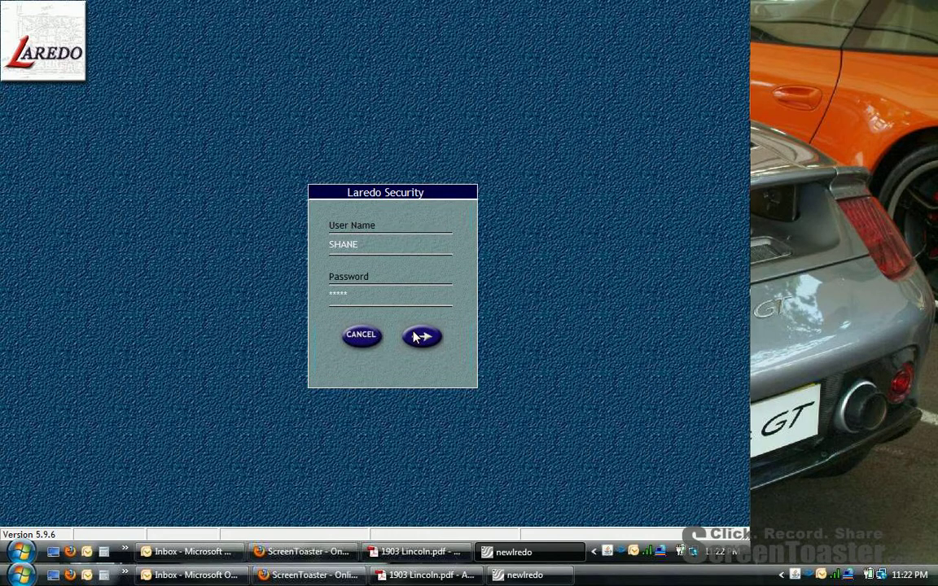
left_click(421, 335)
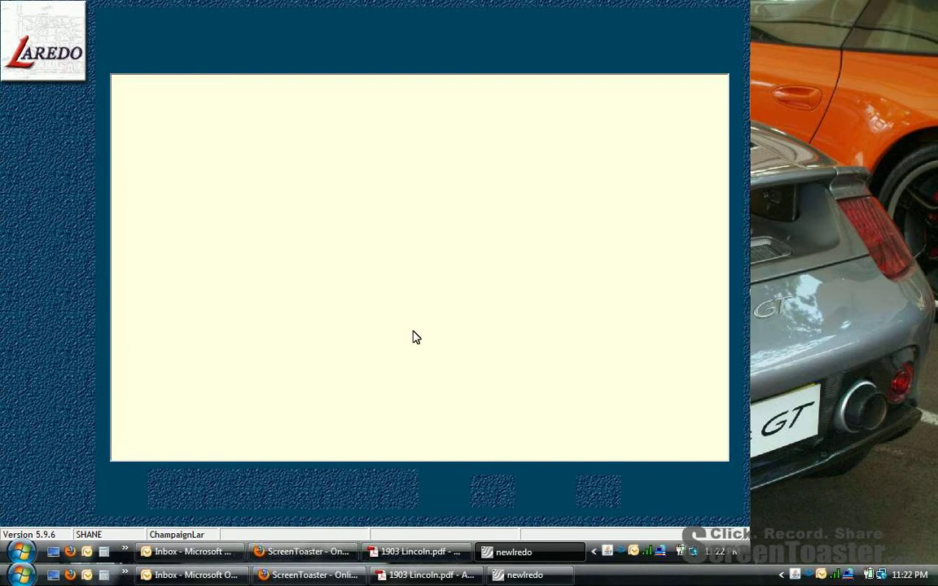
- Accept the end user license agreement terms and finish with DONE
left_click(417, 337)
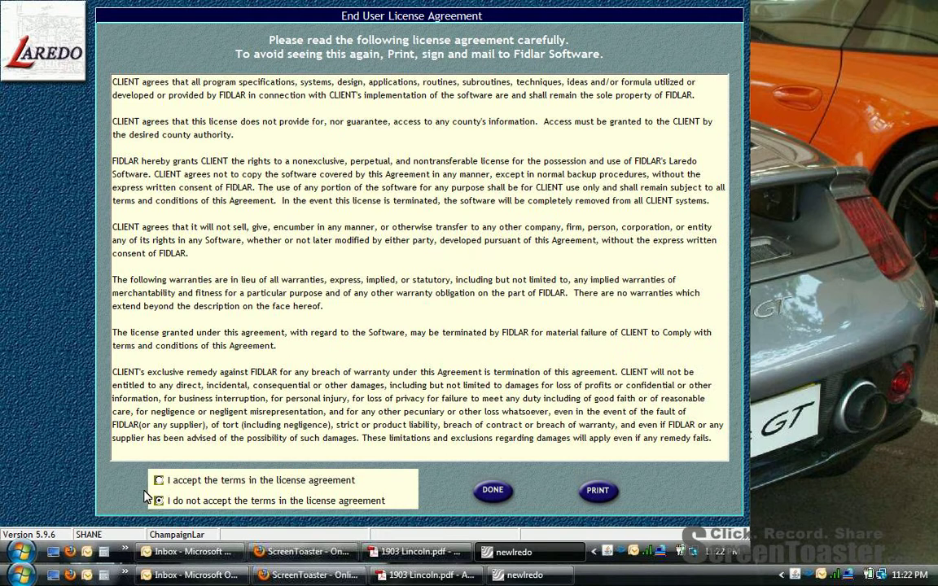
left_click(160, 479)
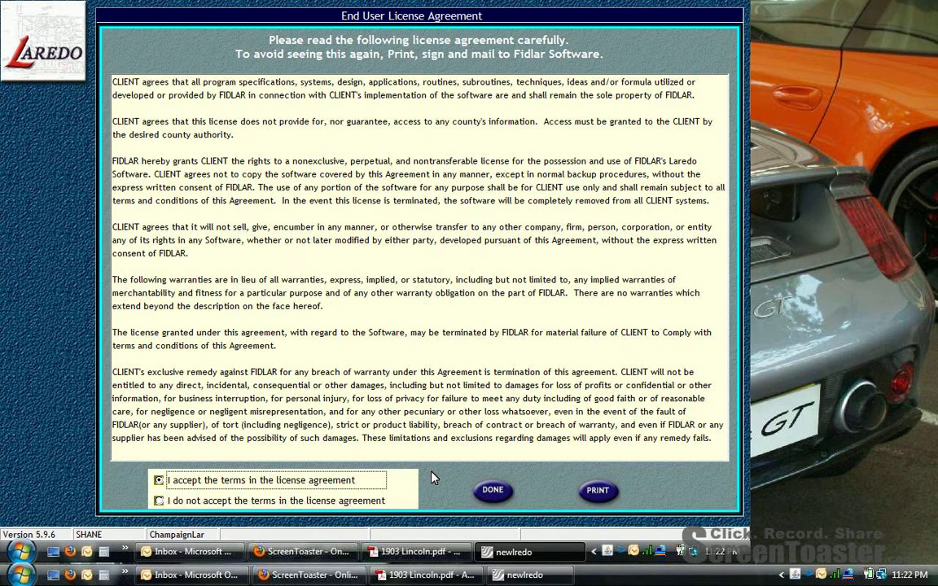
mouse_move(492, 490)
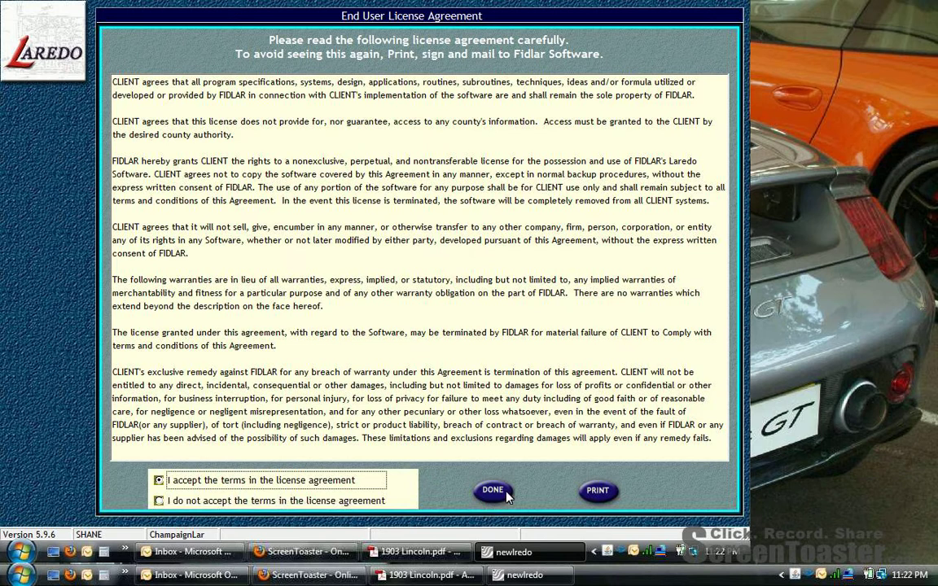
mouse_move(497, 496)
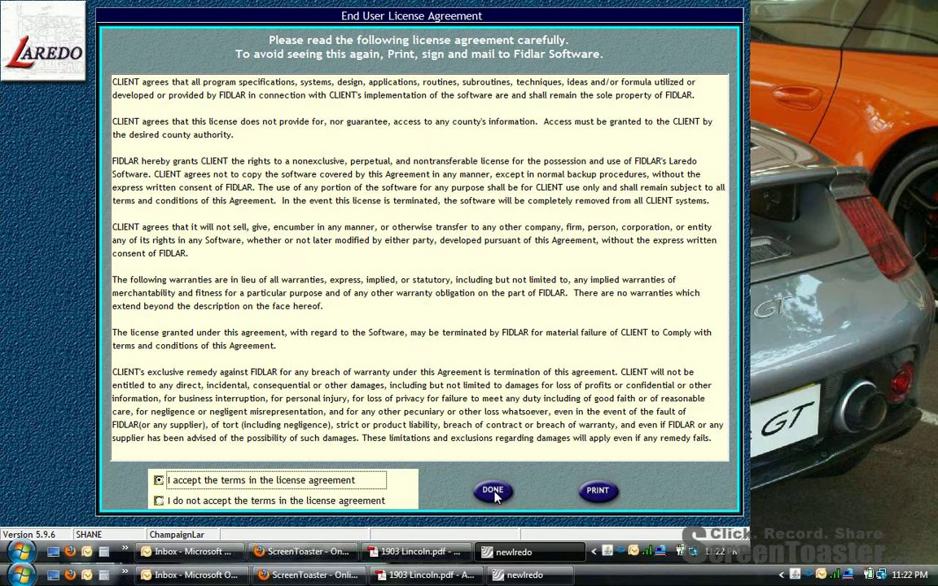
left_click(492, 491)
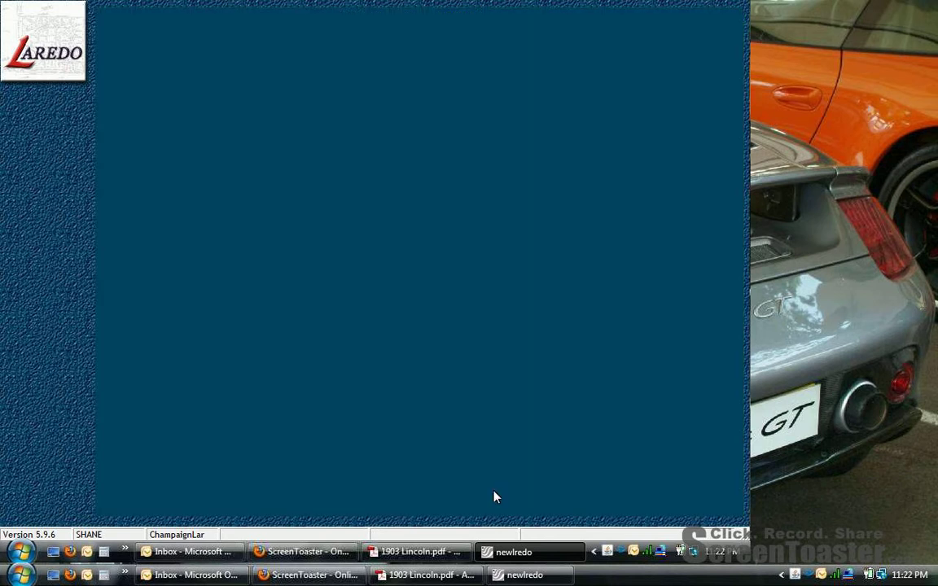
mouse_move(104, 185)
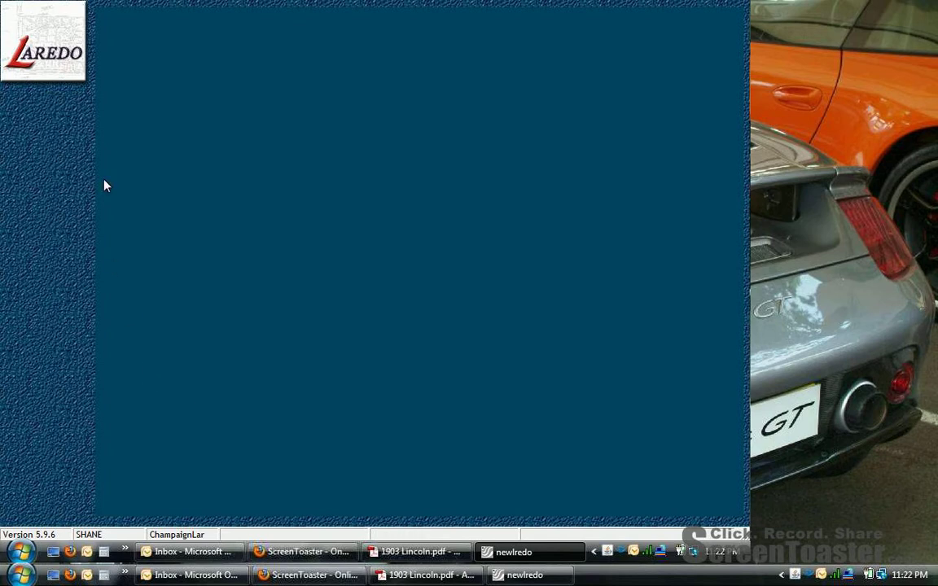
mouse_move(94, 70)
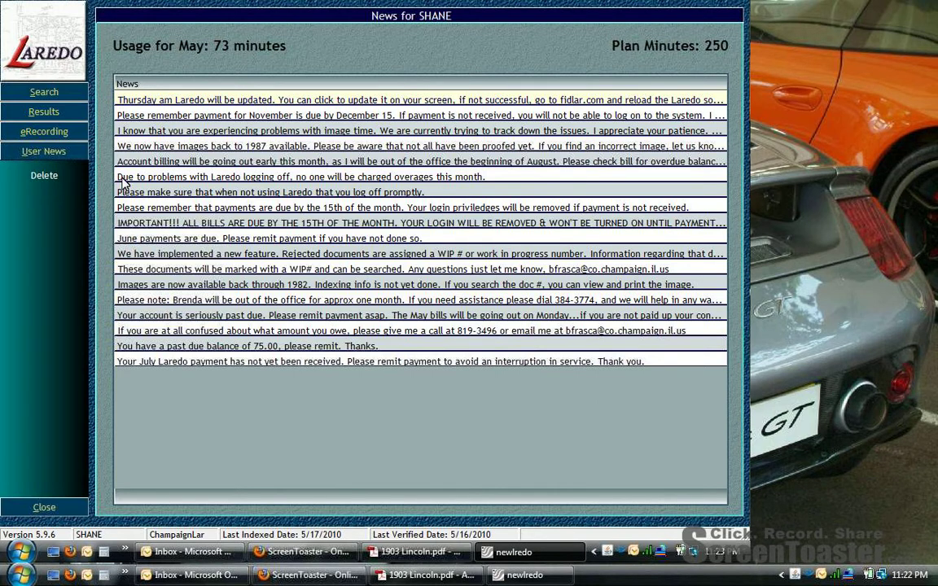
- Leave the news page and open the Search Criteria form from the left menu
left_click(44, 91)
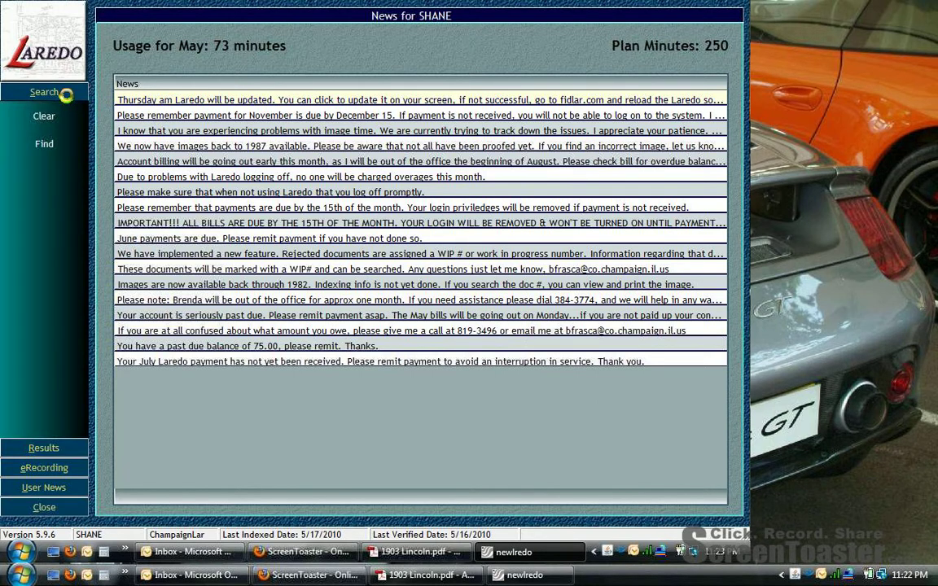
left_click(44, 91)
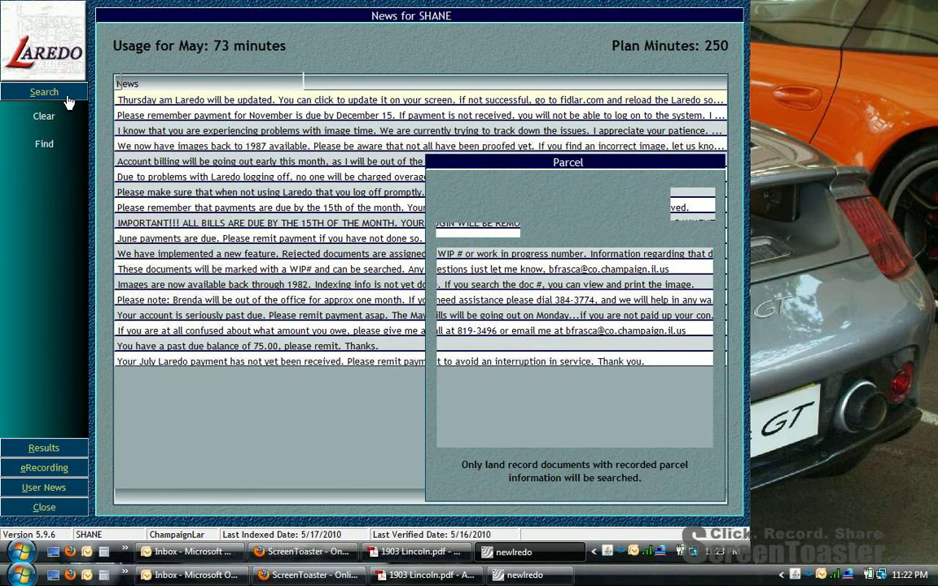
left_click(44, 91)
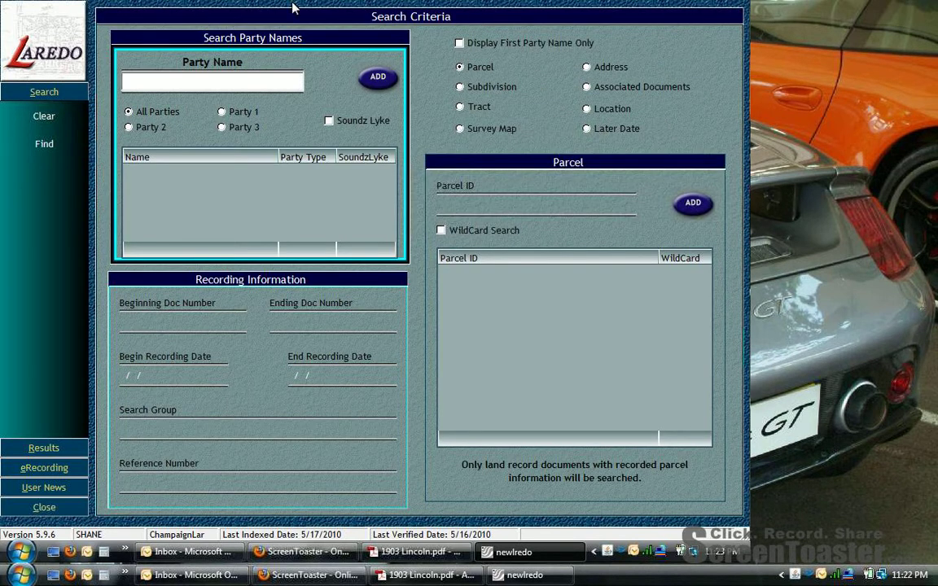
mouse_move(473, 485)
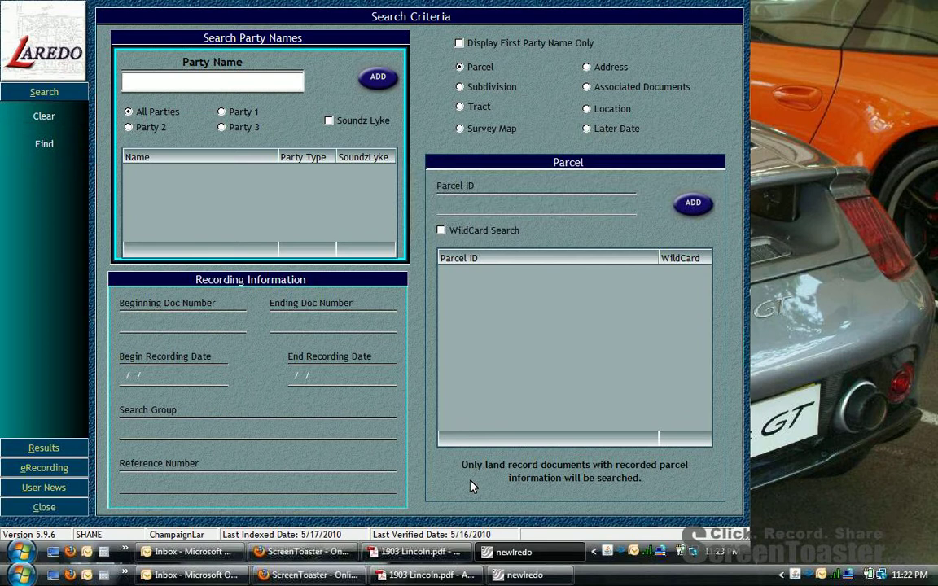
mouse_move(415, 479)
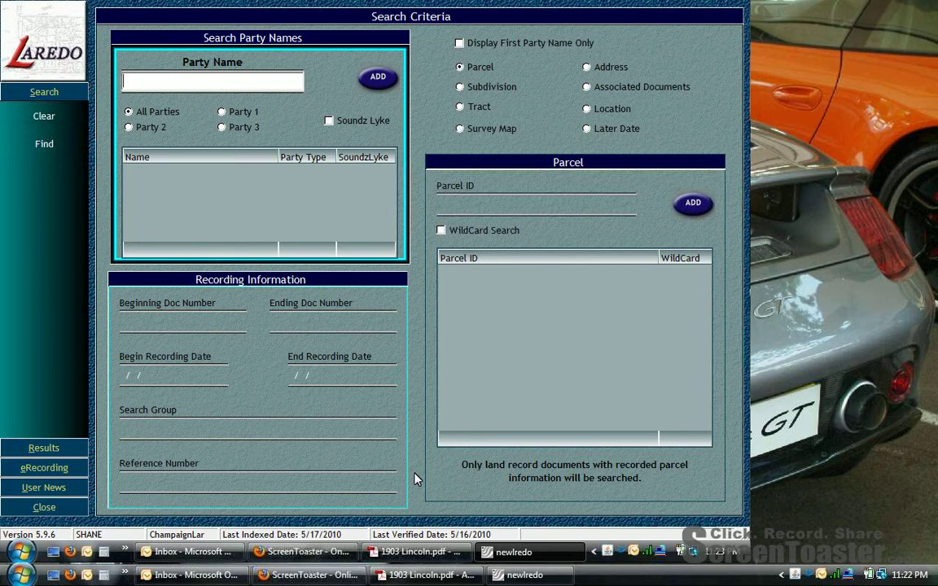
mouse_move(400, 136)
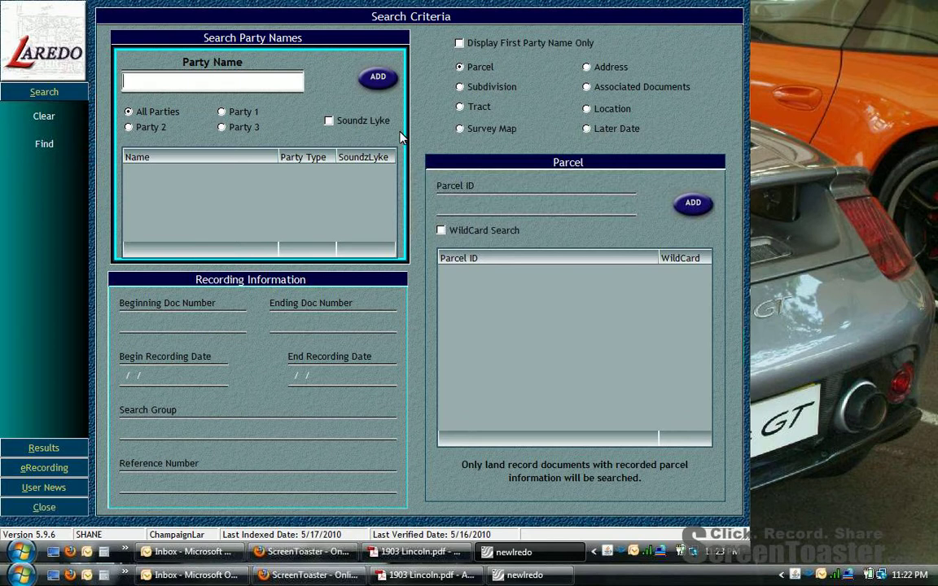
mouse_move(44, 92)
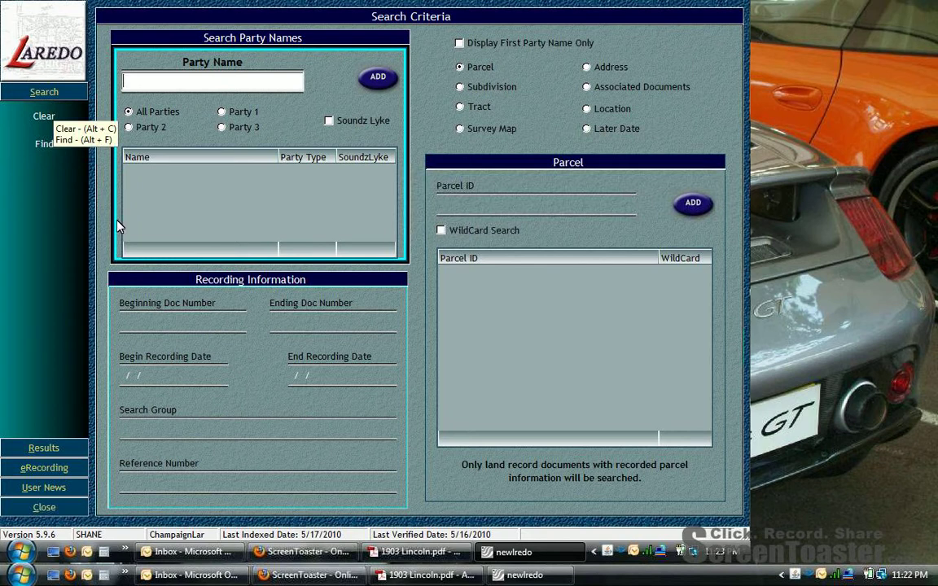
mouse_move(303, 364)
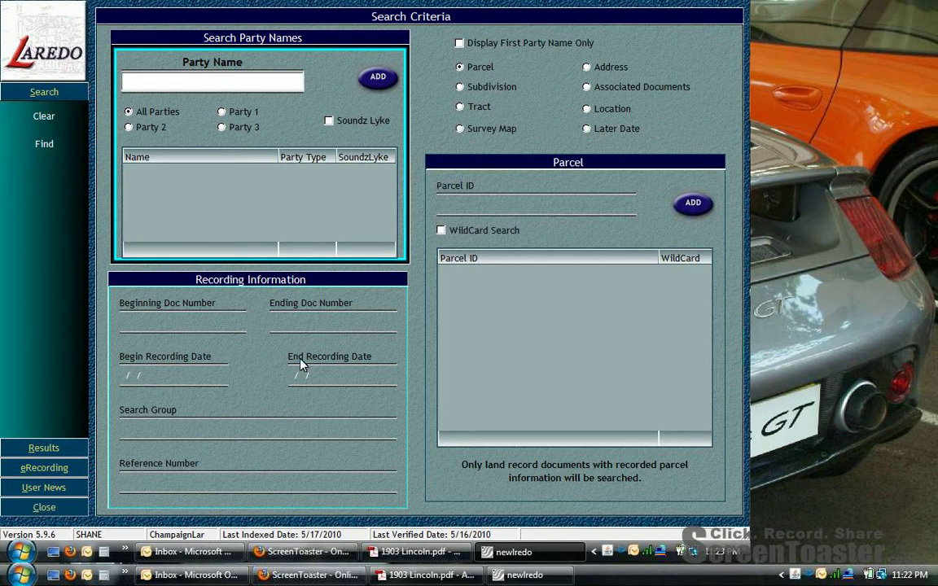
mouse_move(293, 533)
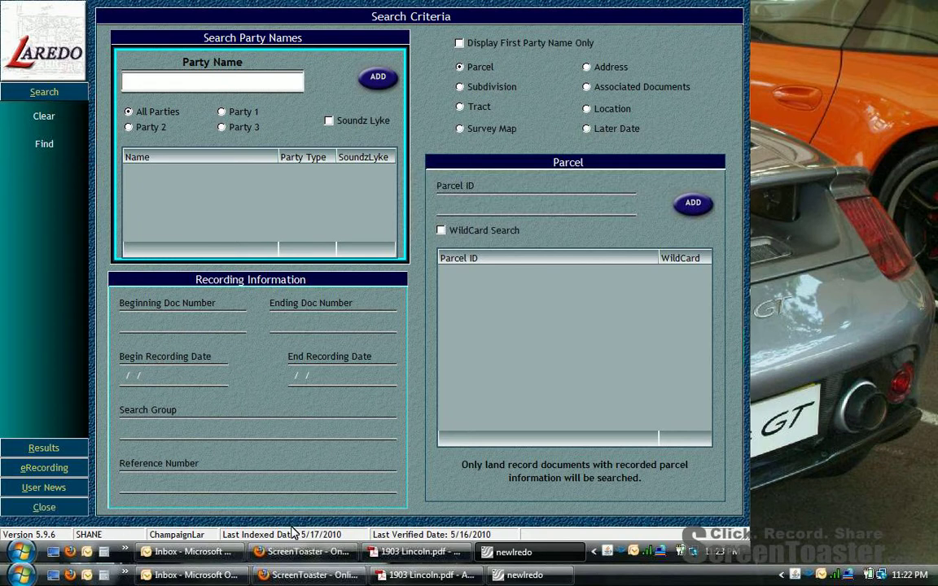
mouse_move(117, 377)
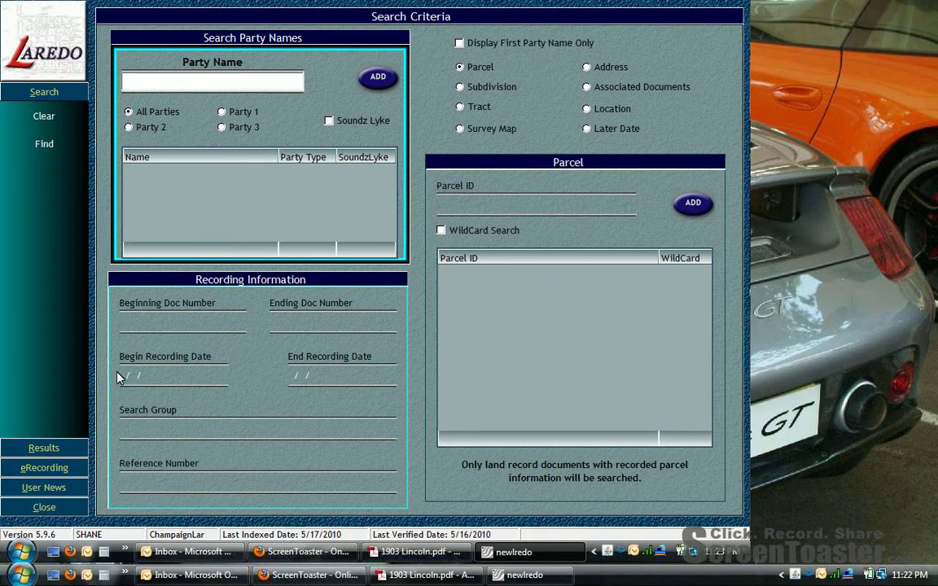
mouse_move(113, 371)
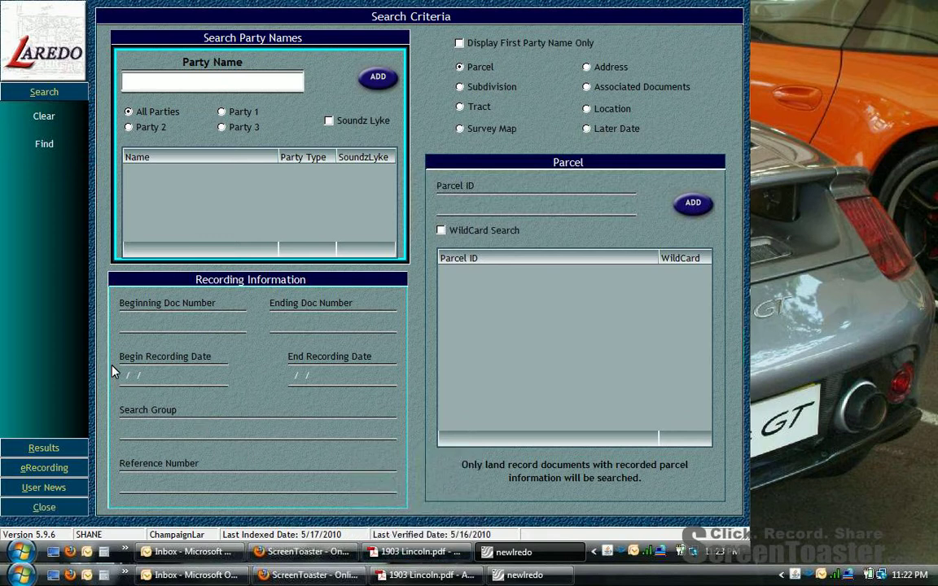
- Enter the beginning recording date 05/11/2010 for the search
left_click(173, 374)
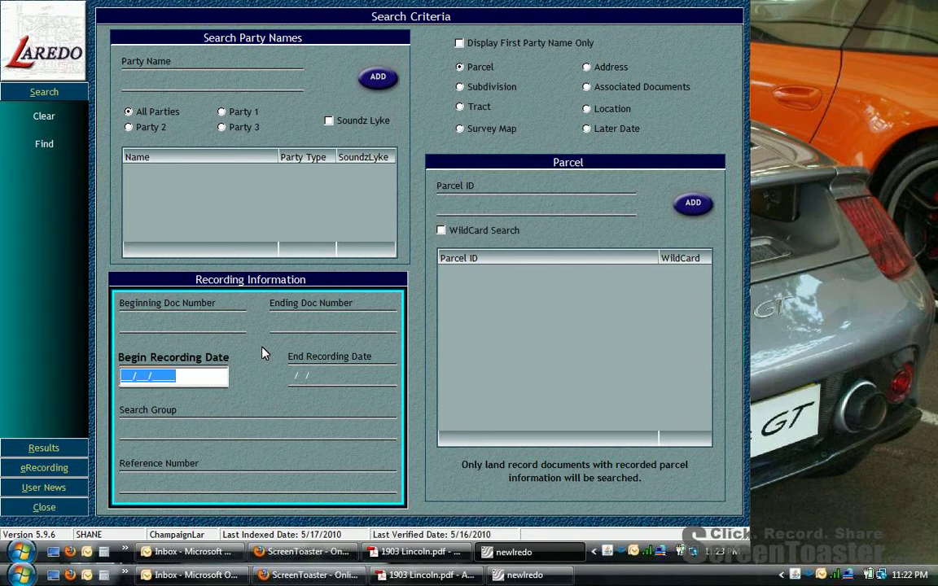
type("0")
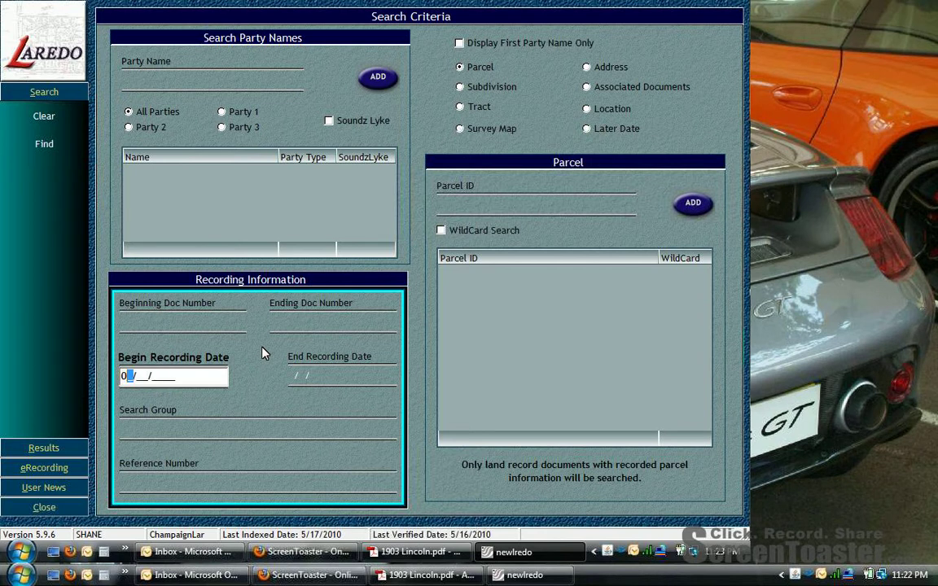
type("05/1")
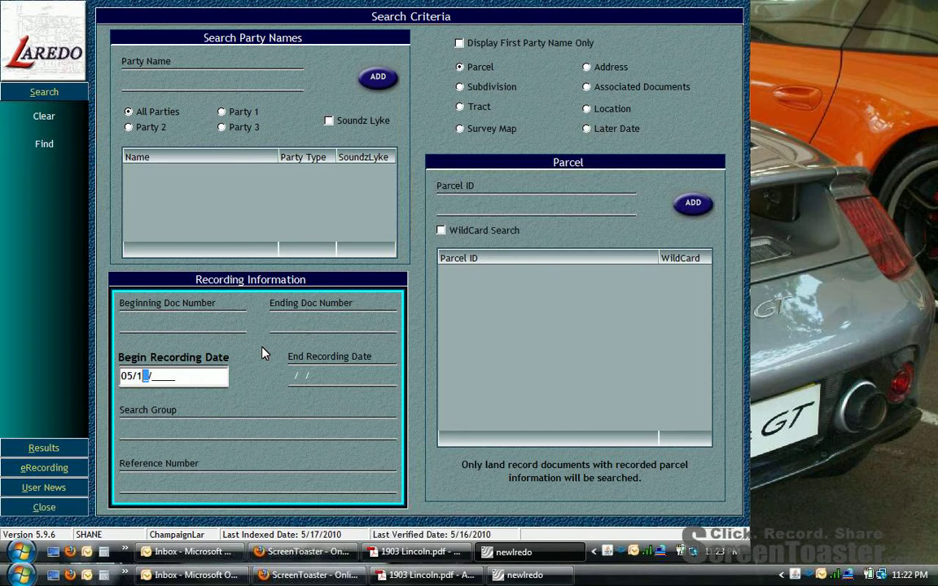
type("1/2010")
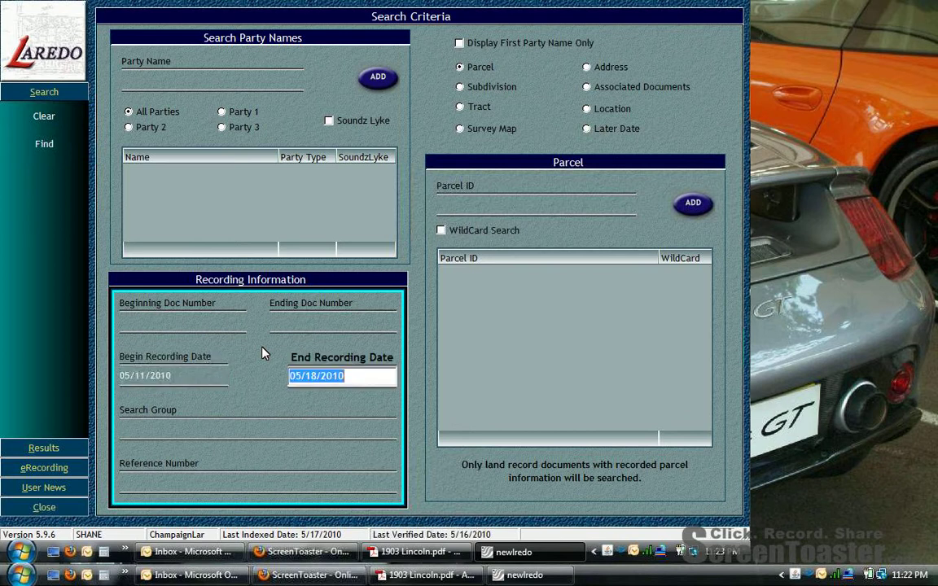
mouse_move(362, 430)
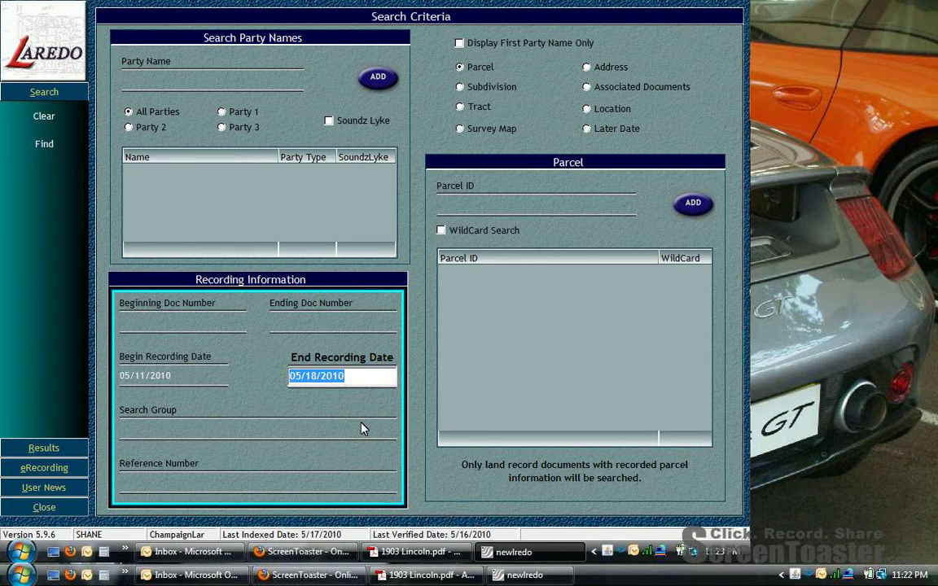
- Limit the search group to LIS PENDENS records
left_click(257, 430)
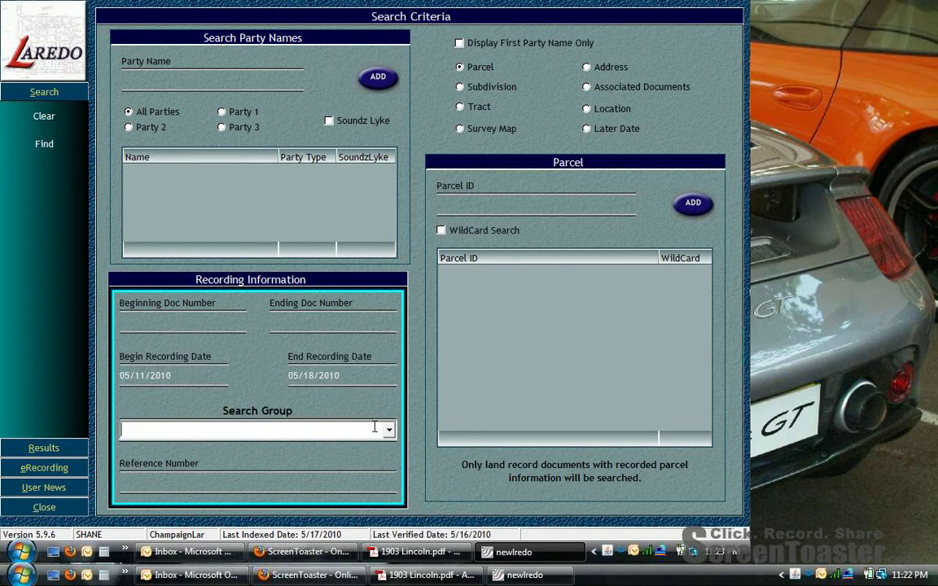
left_click(387, 430)
type("LIS")
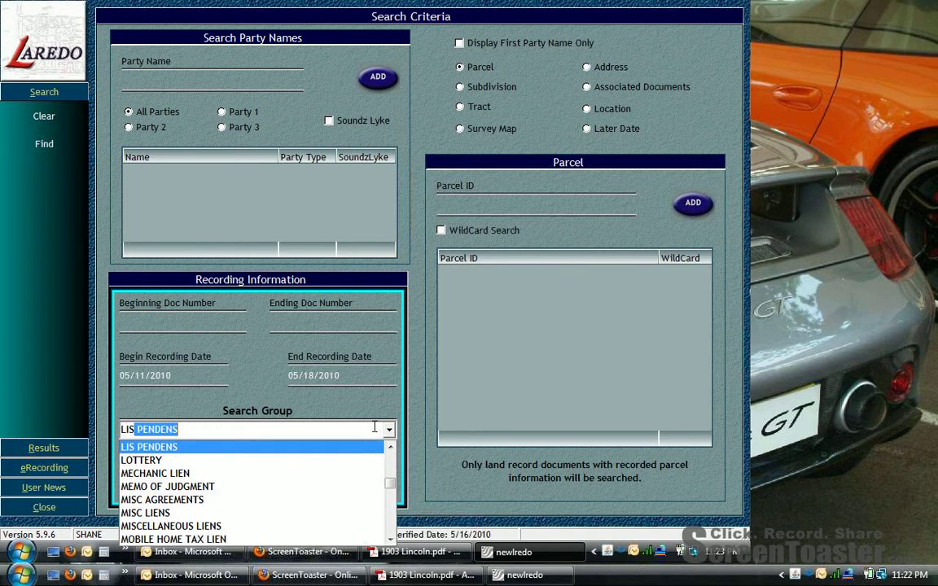
left_click(148, 446)
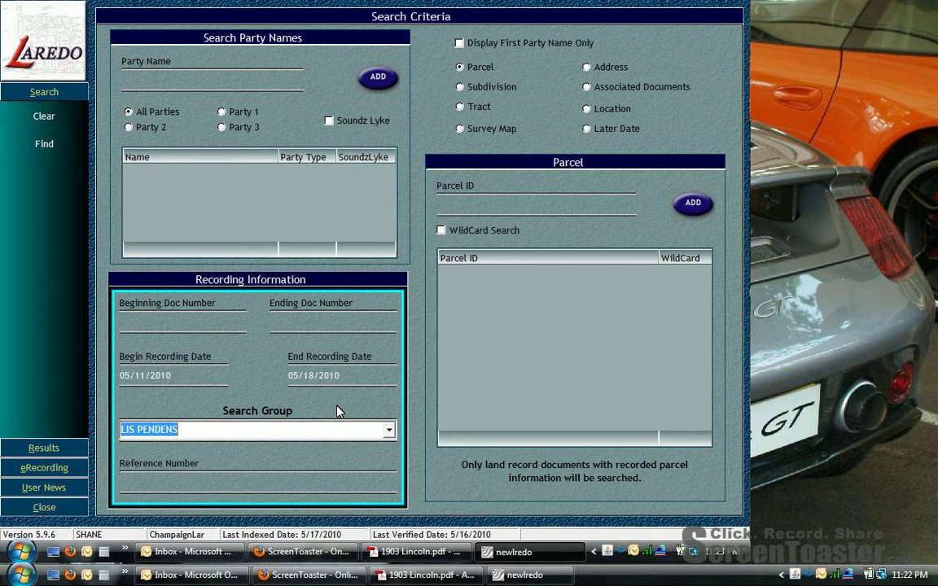
mouse_move(218, 361)
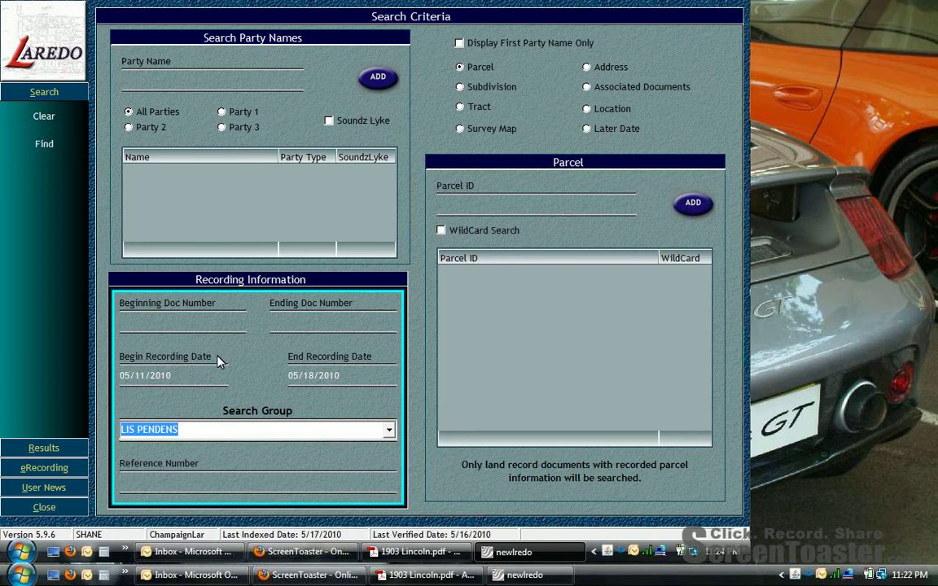
mouse_move(247, 387)
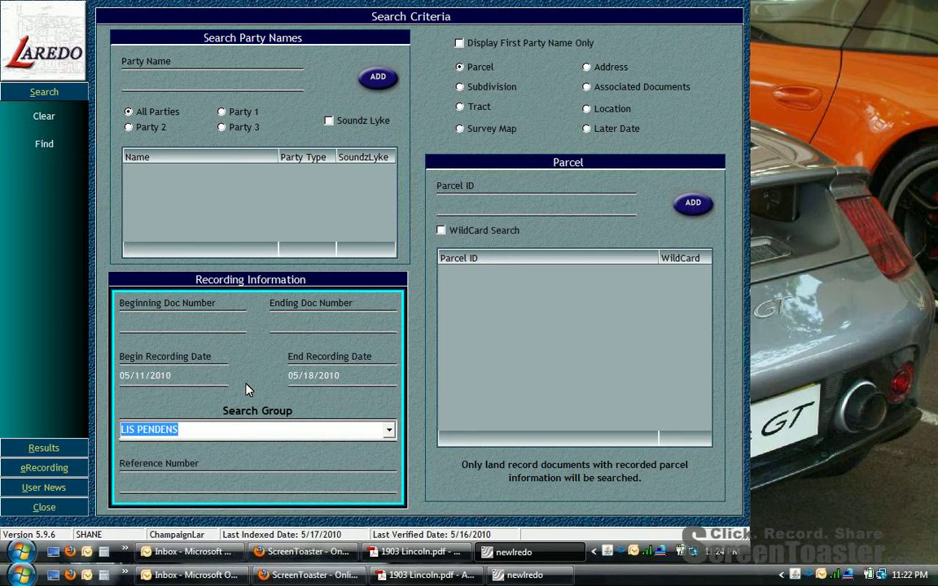
mouse_move(46, 155)
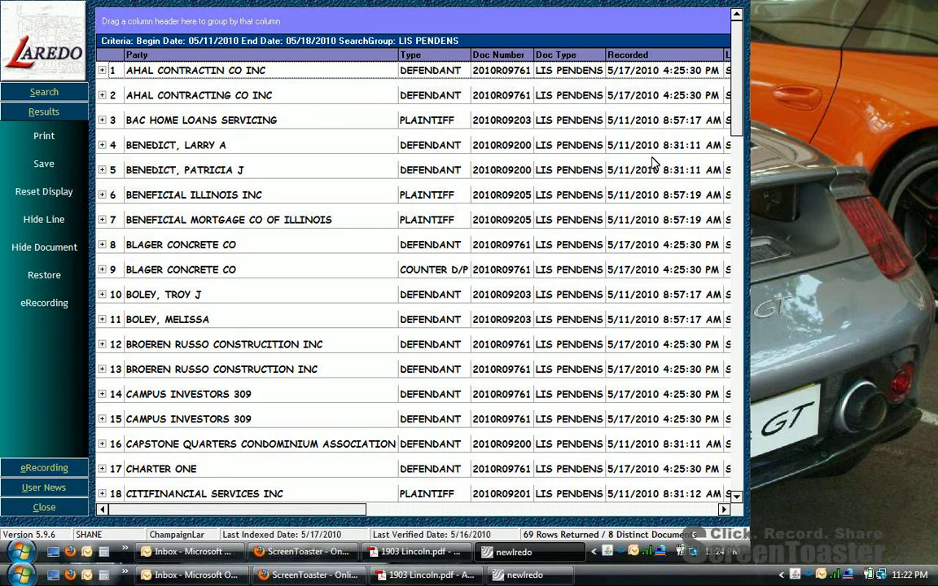
mouse_move(433, 98)
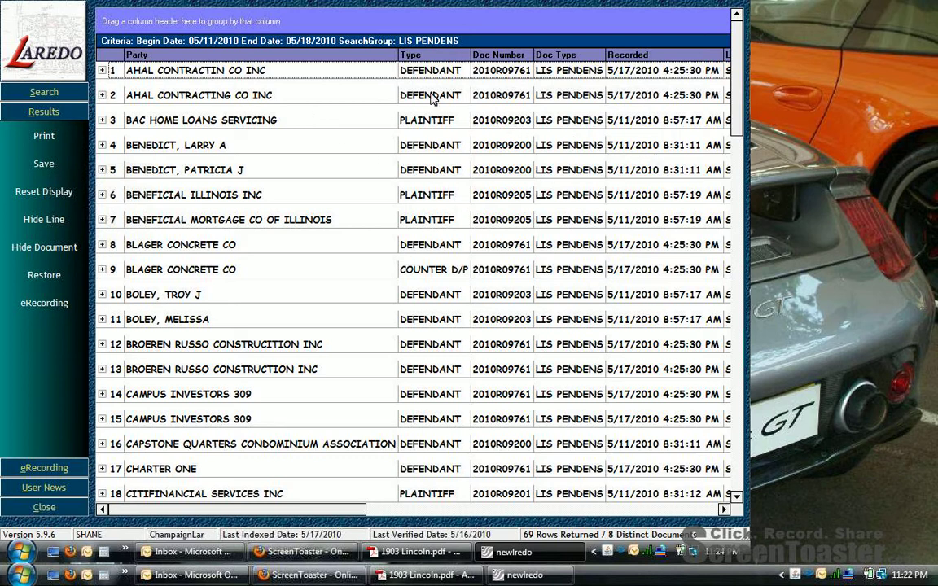
mouse_move(397, 90)
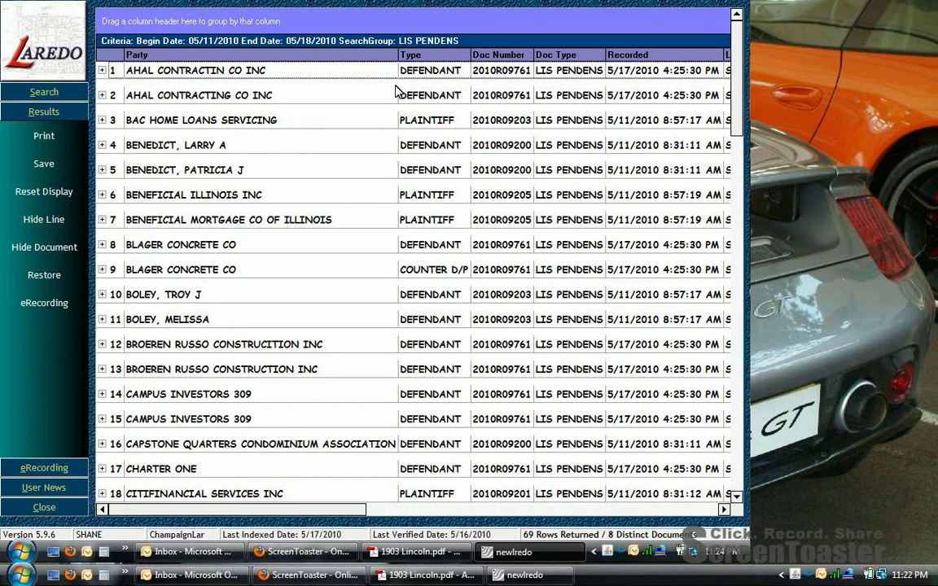
mouse_move(398, 120)
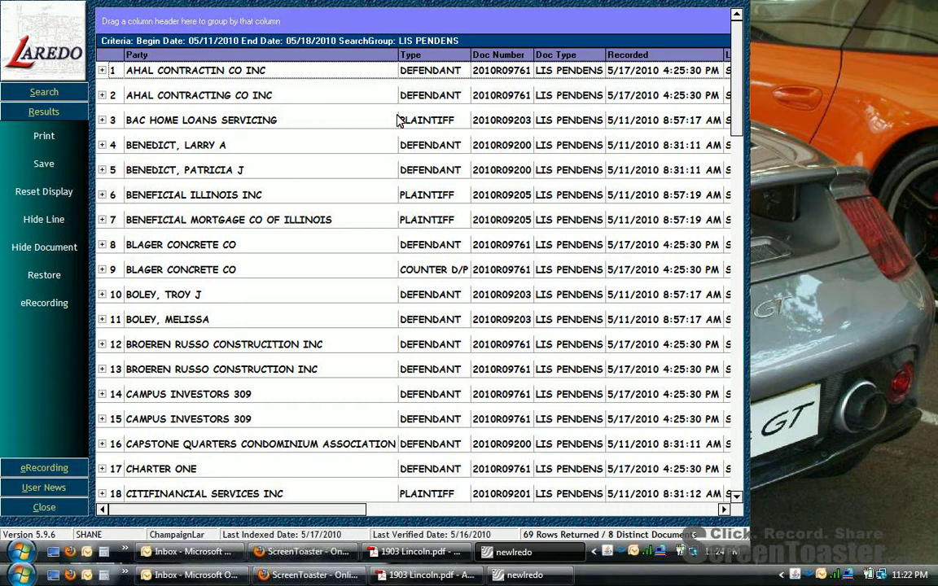
mouse_move(514, 108)
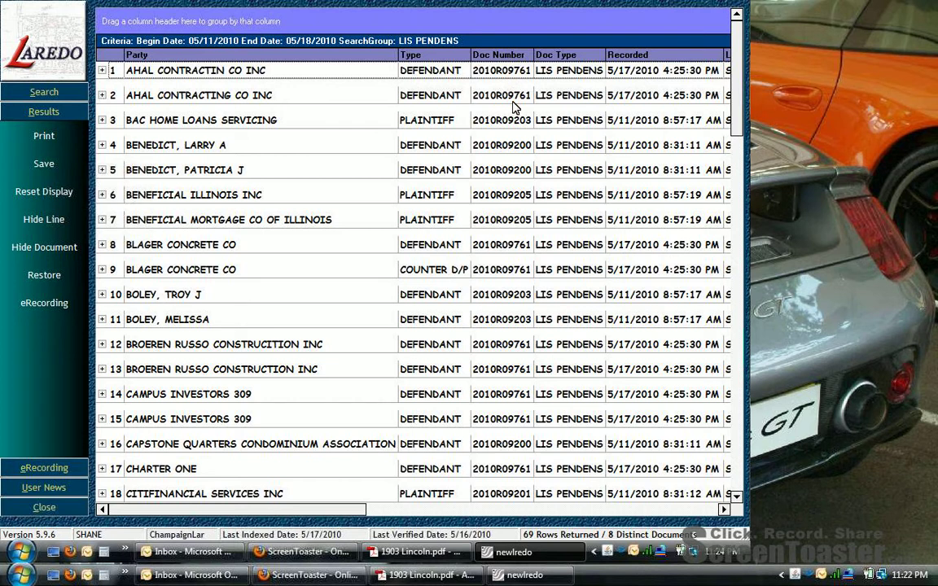
mouse_move(542, 108)
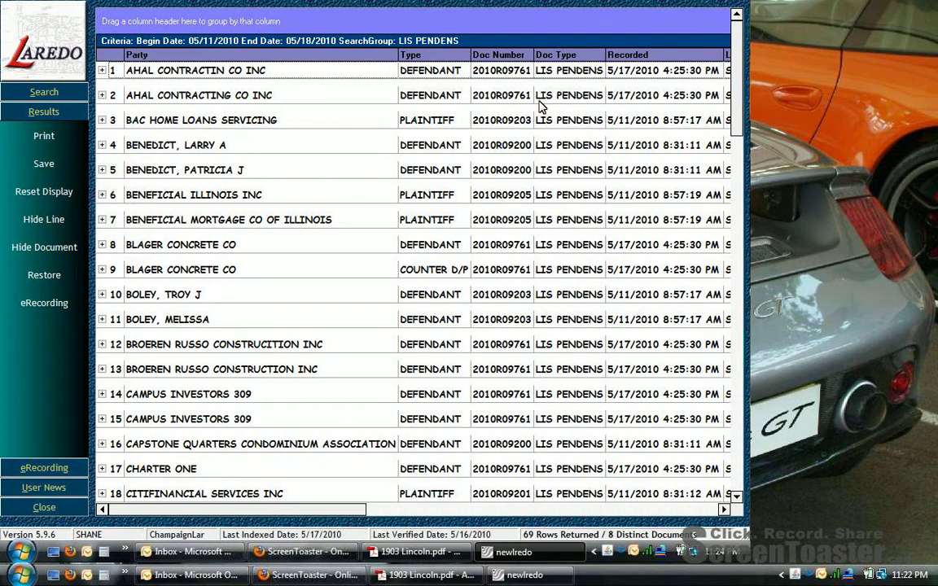
mouse_move(635, 60)
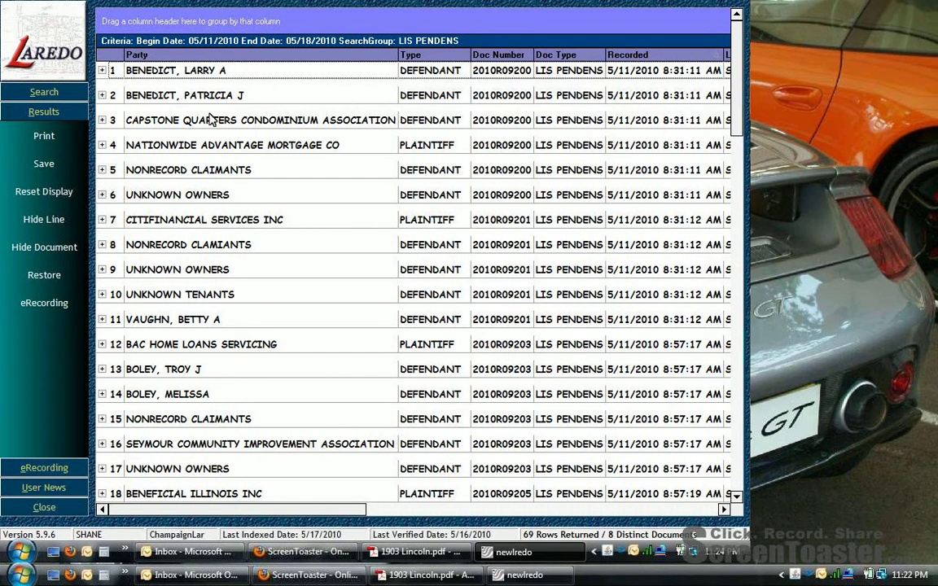
mouse_move(200, 78)
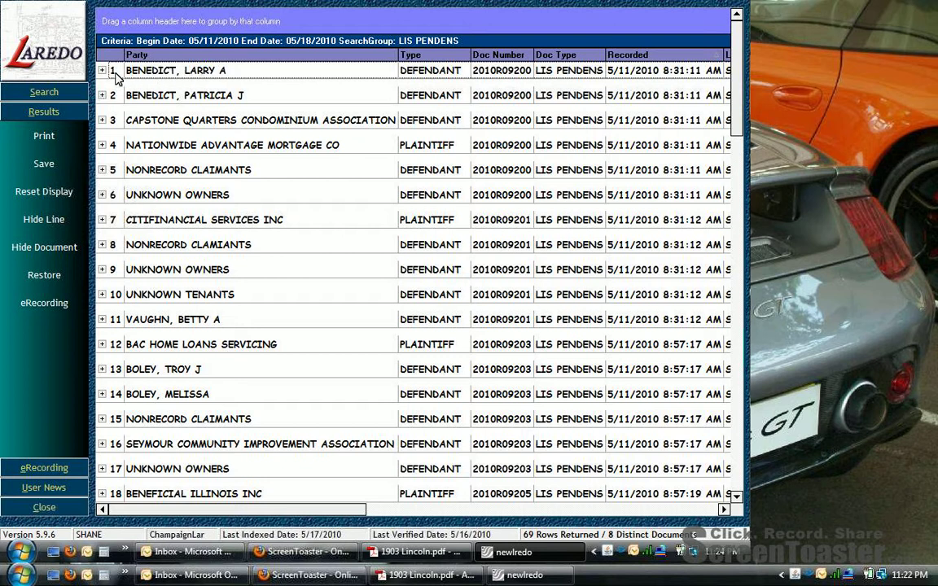
mouse_move(107, 75)
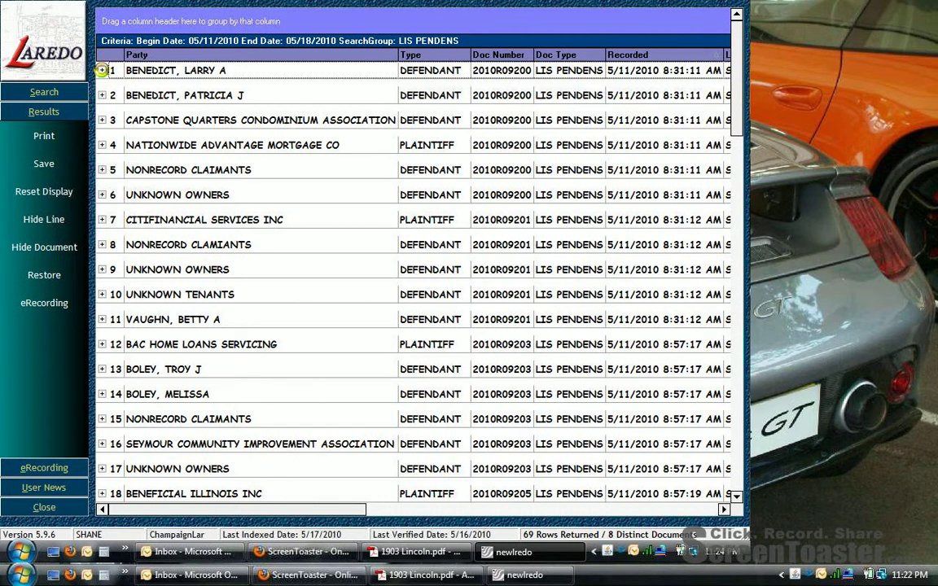
- Expand row 1 to show the six party names on document 2010R09200
left_click(101, 70)
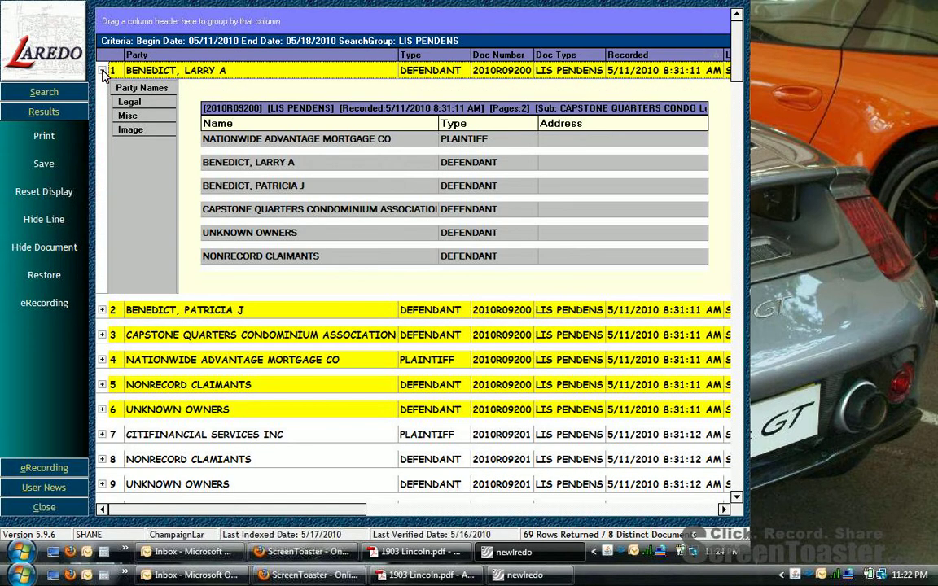
left_click(101, 70)
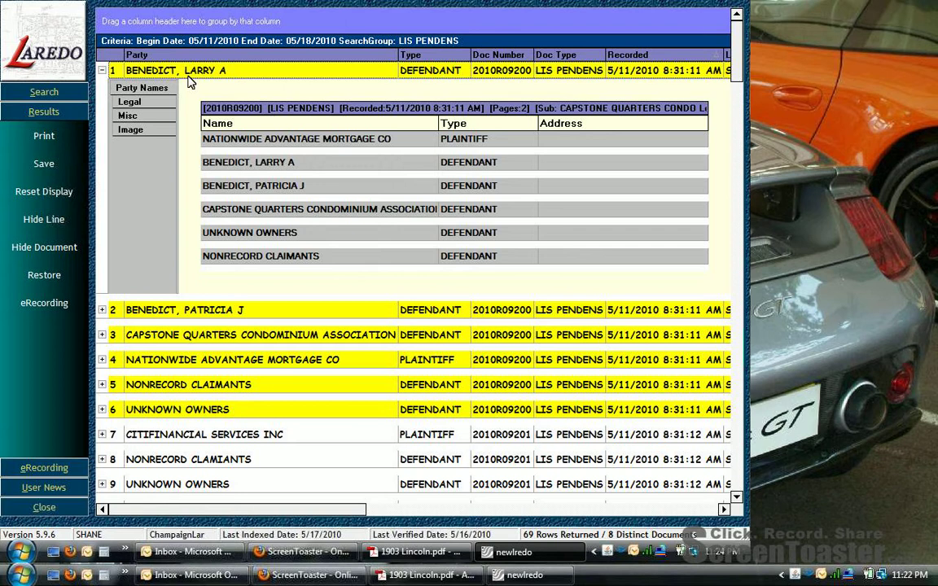
mouse_move(186, 275)
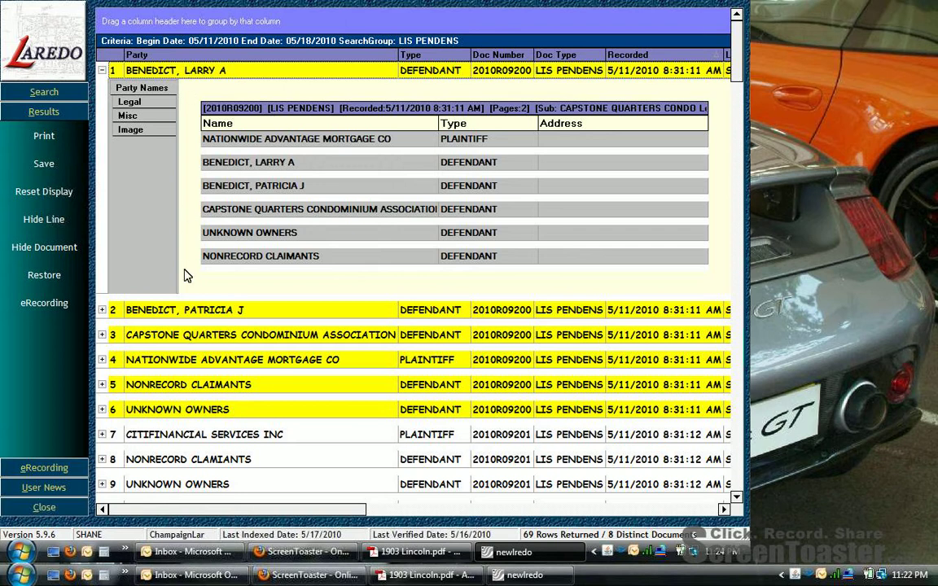
mouse_move(235, 312)
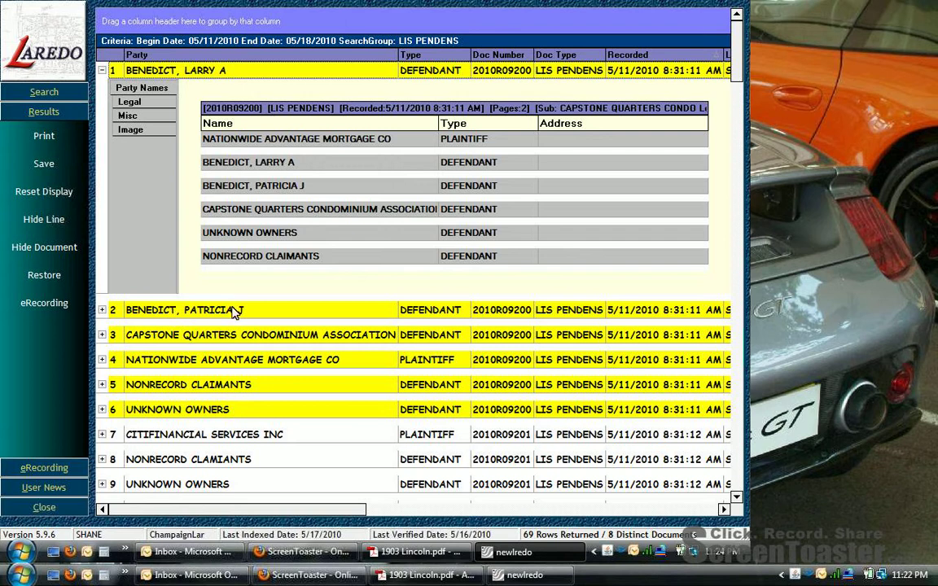
mouse_move(247, 335)
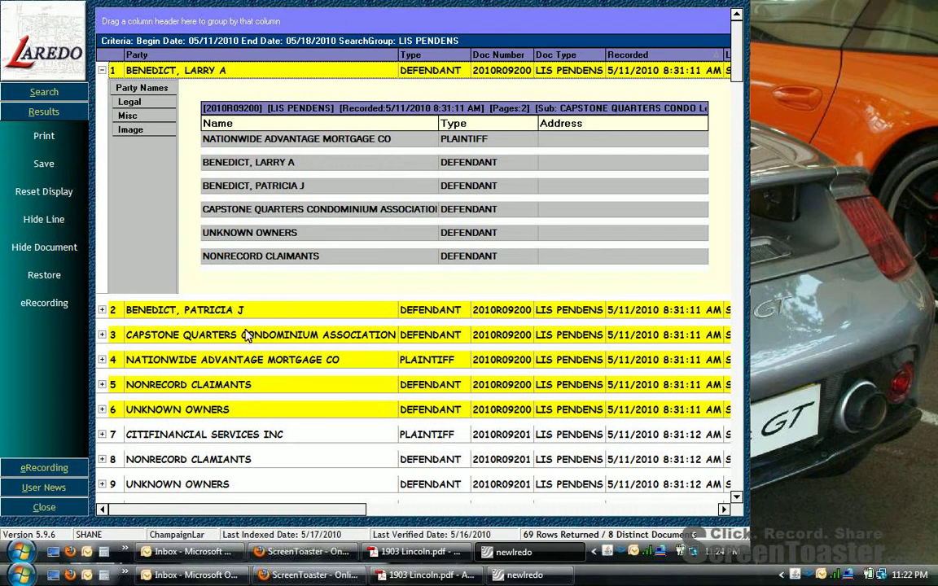
mouse_move(275, 368)
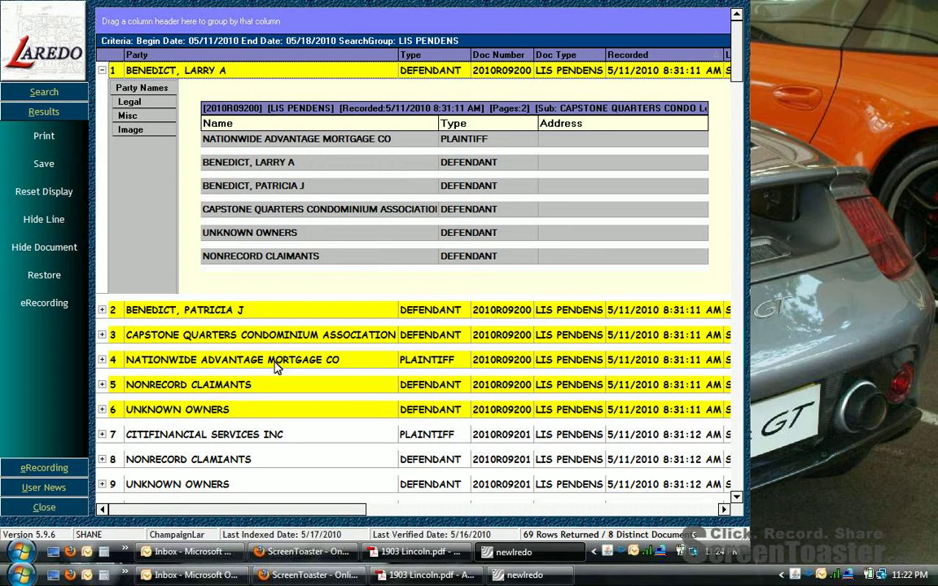
mouse_move(208, 396)
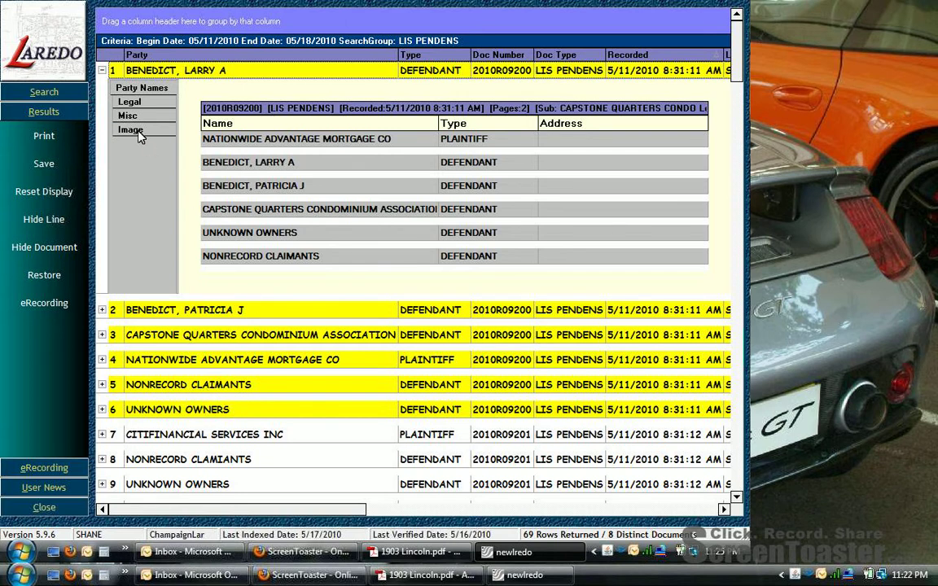
- View page 1 of the scanned lis pendens notice for document 2010R09200 and read down it
left_click(130, 130)
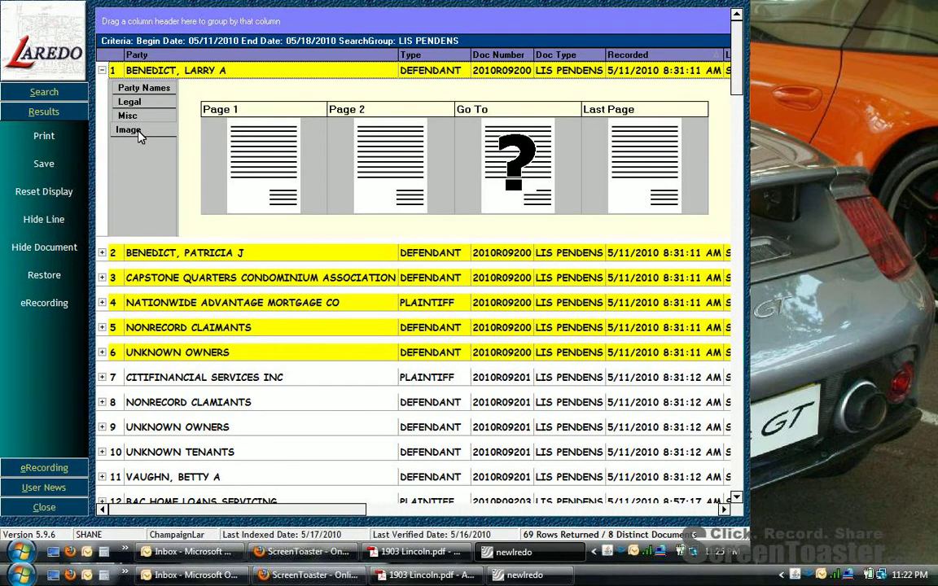
mouse_move(253, 137)
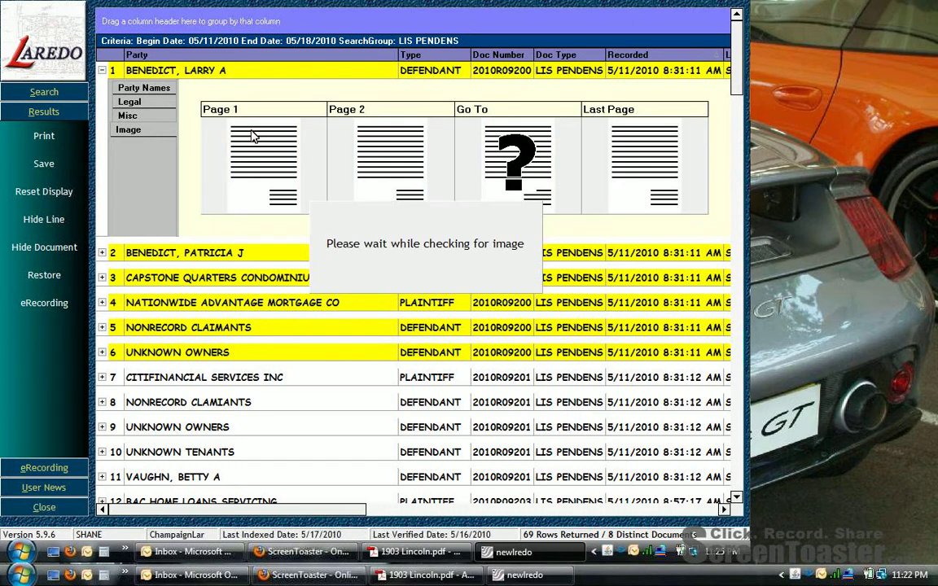
left_click(262, 163)
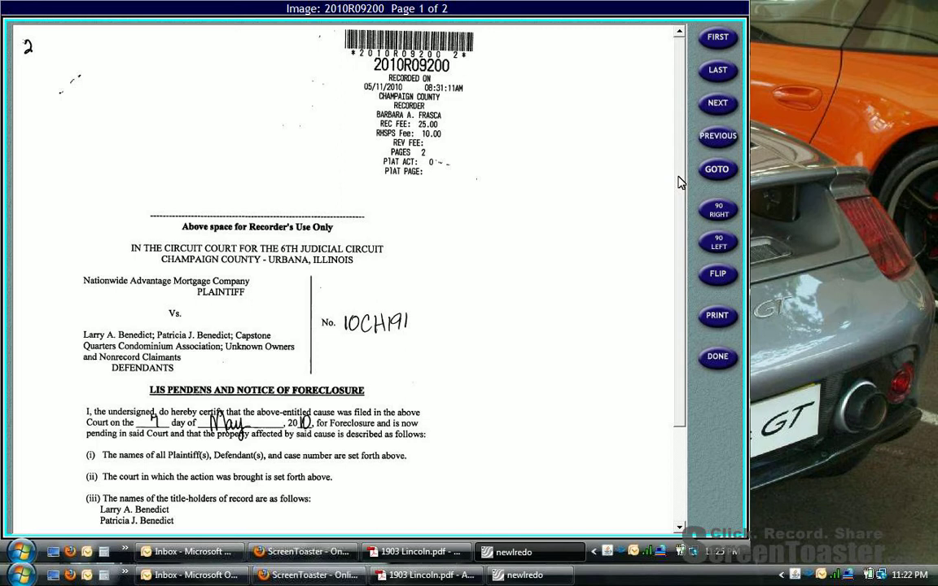
scroll("up", 3)
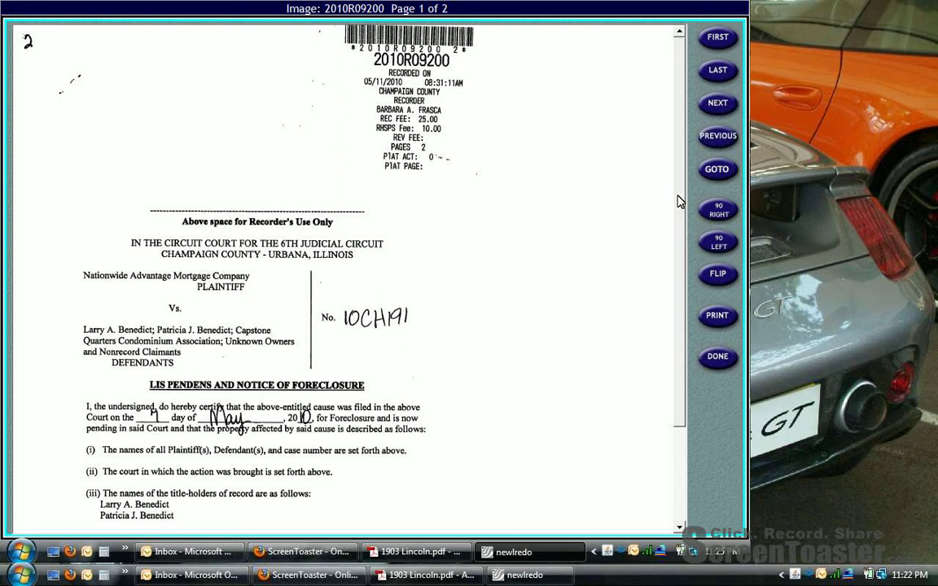
scroll("down", 3)
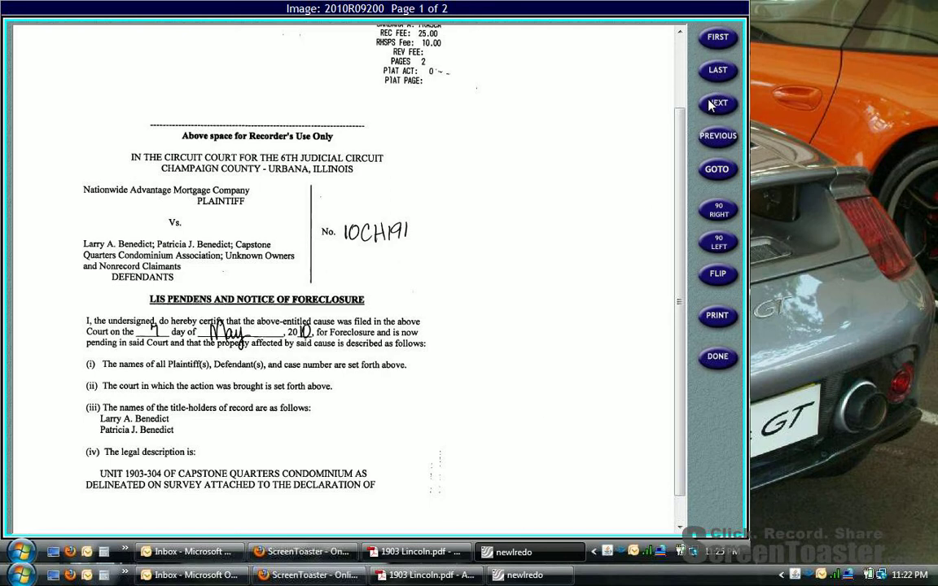
left_click(716, 104)
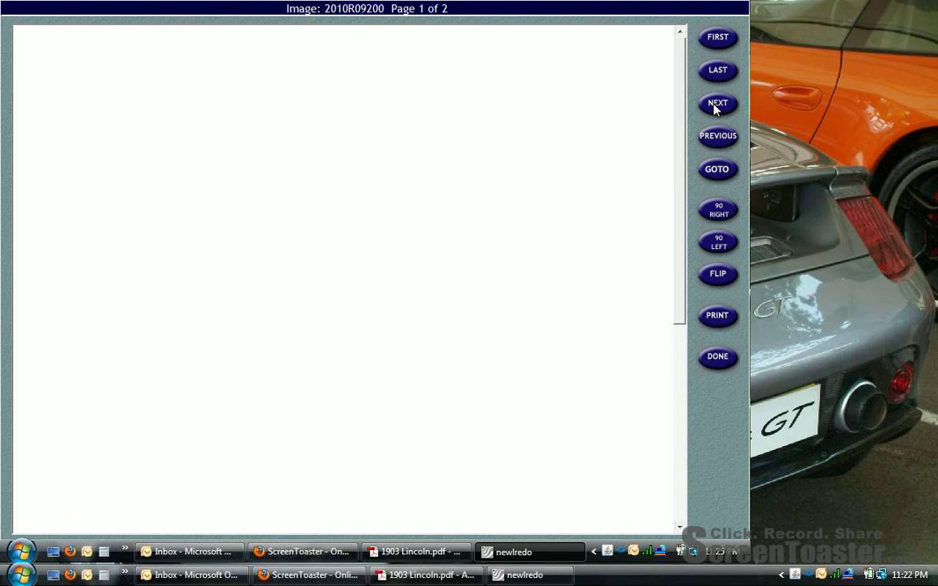
left_click(716, 104)
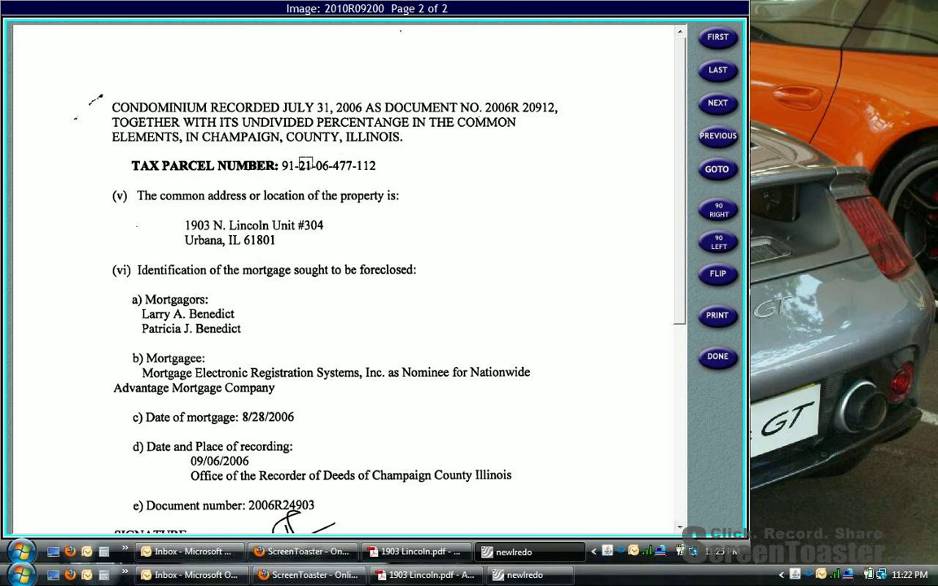
mouse_move(399, 363)
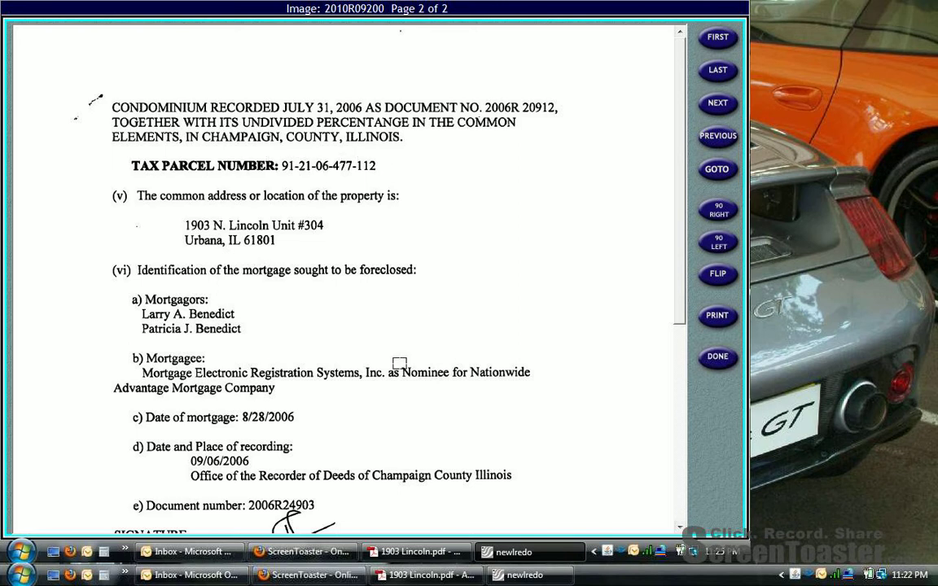
mouse_move(301, 550)
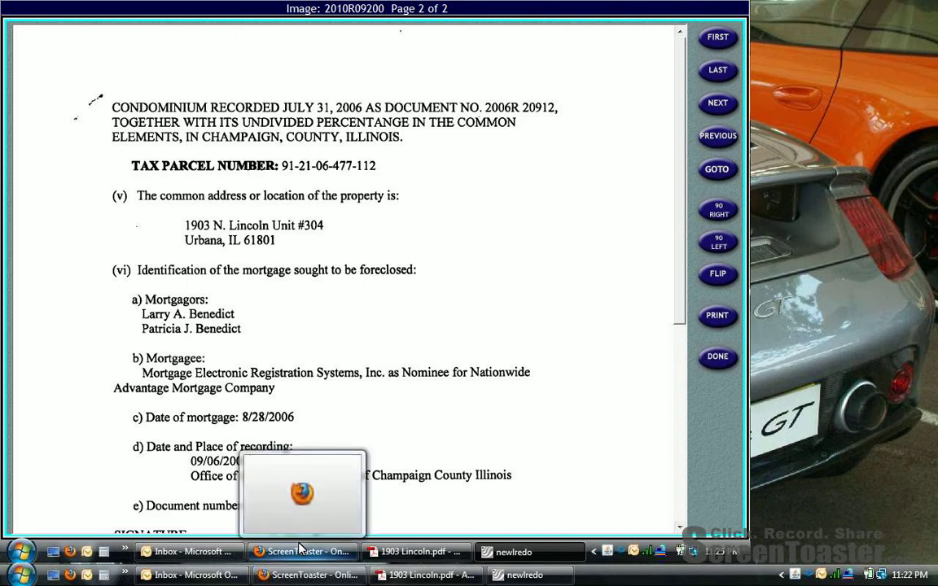
mouse_move(301, 550)
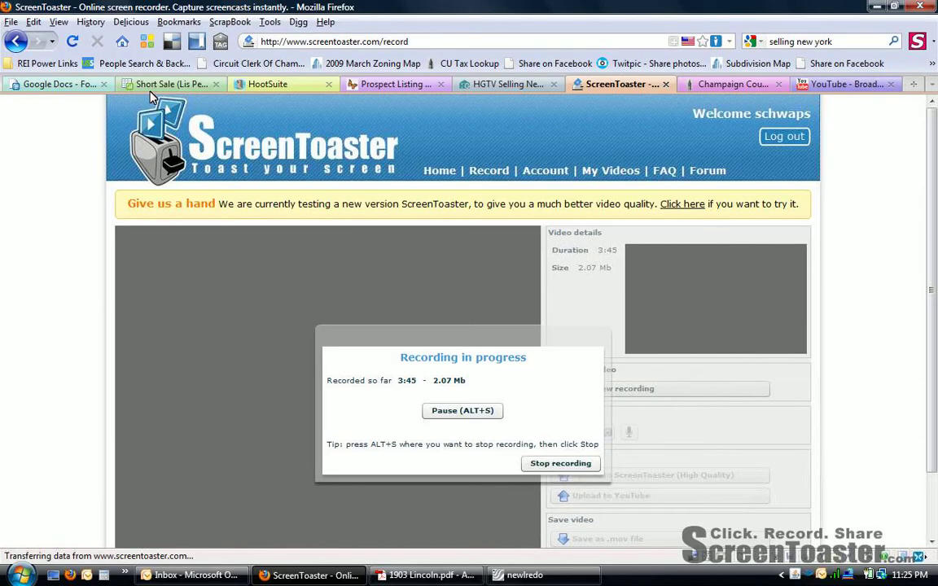
- Switch to the Short Sale (Lis Pendens) tracking spreadsheet at row 17
left_click(171, 85)
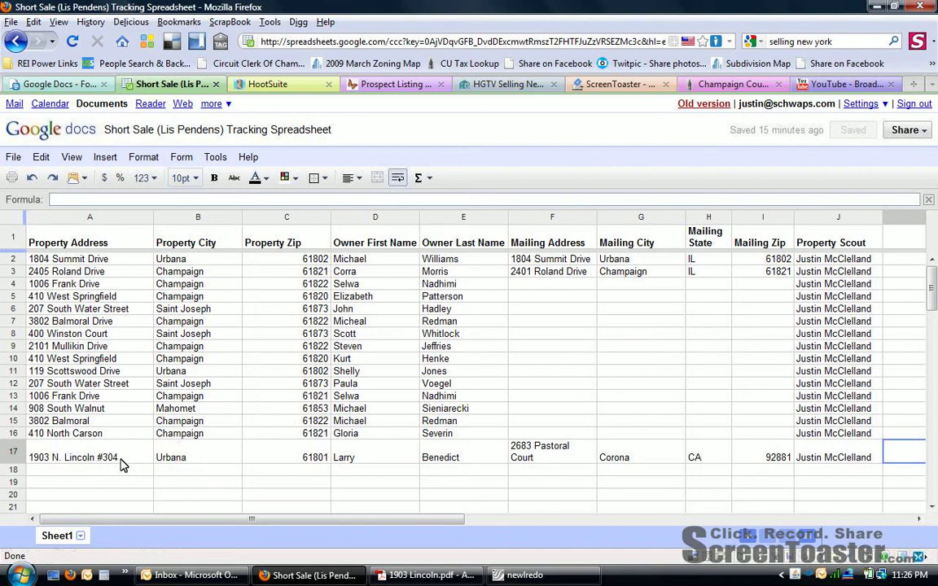
mouse_move(459, 469)
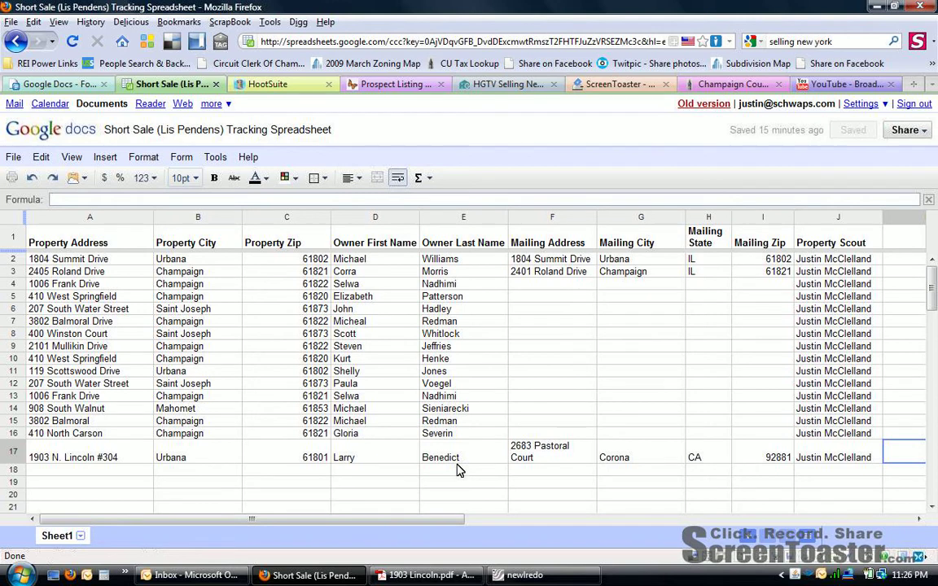
mouse_move(127, 462)
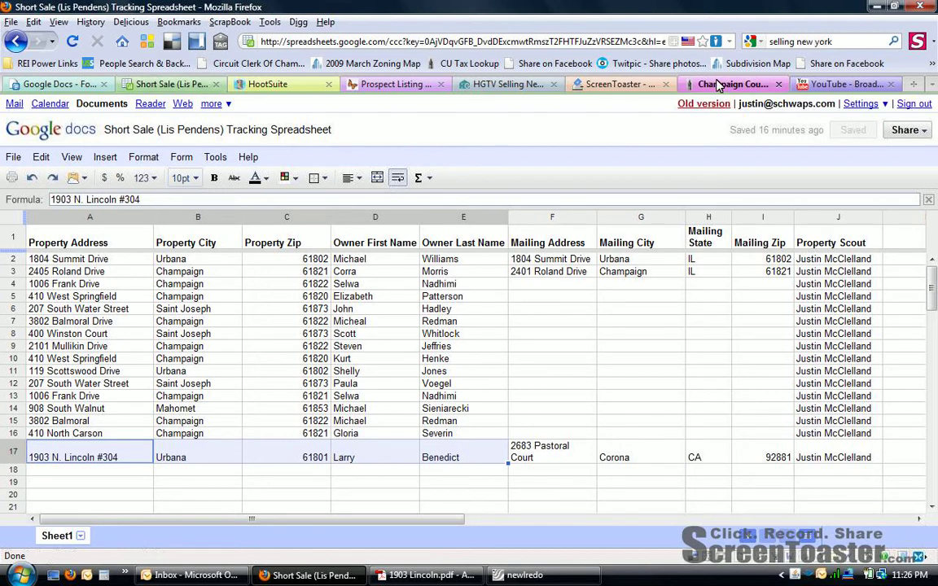
left_click(729, 84)
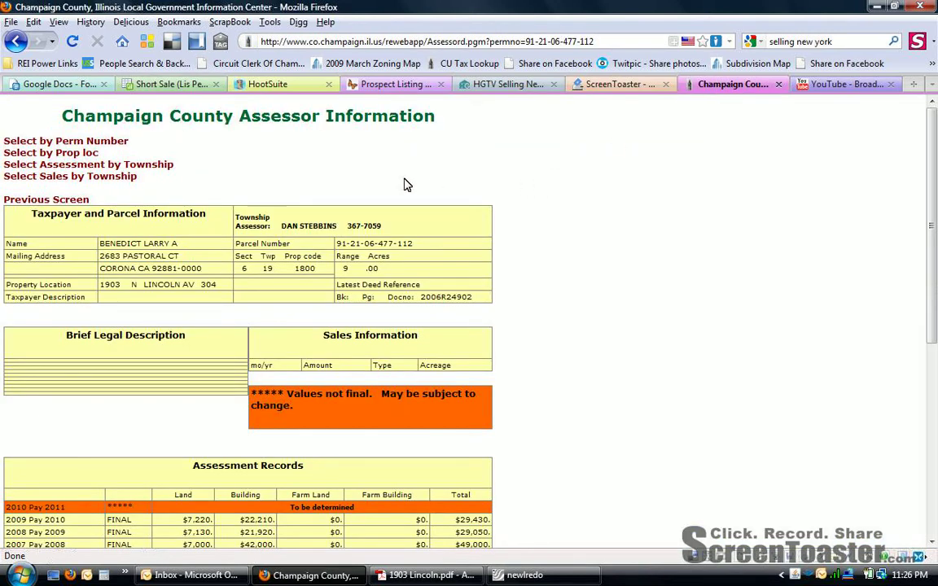
mouse_move(222, 286)
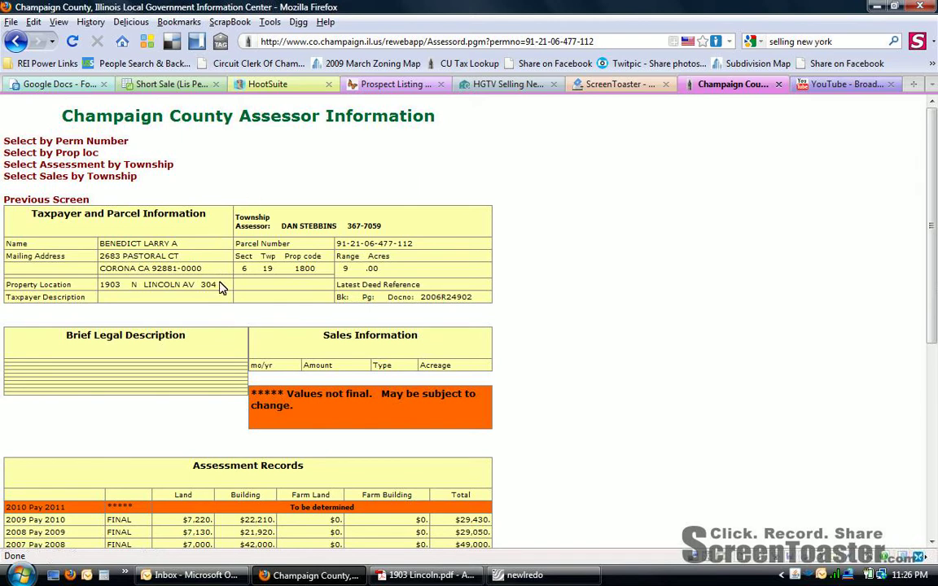
mouse_move(415, 247)
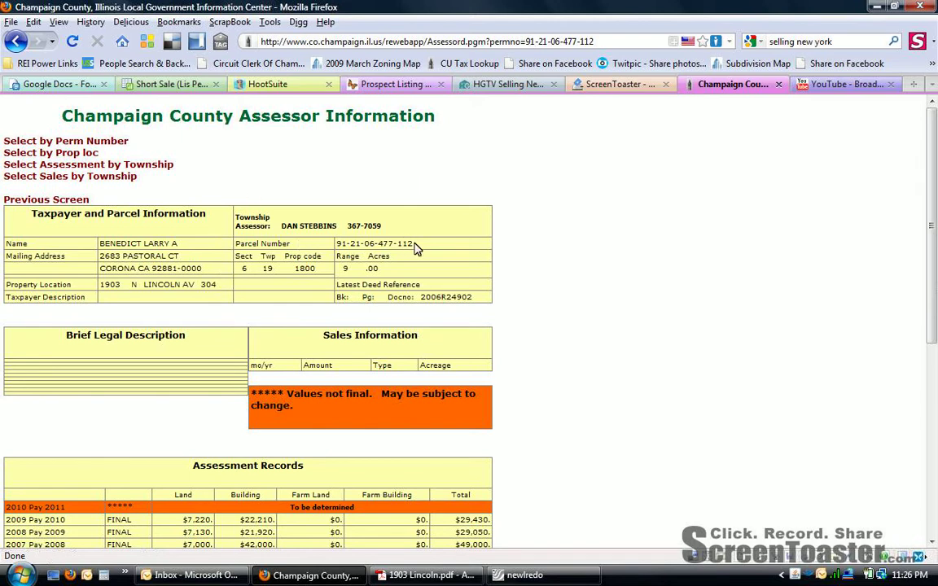
double_click(374, 244)
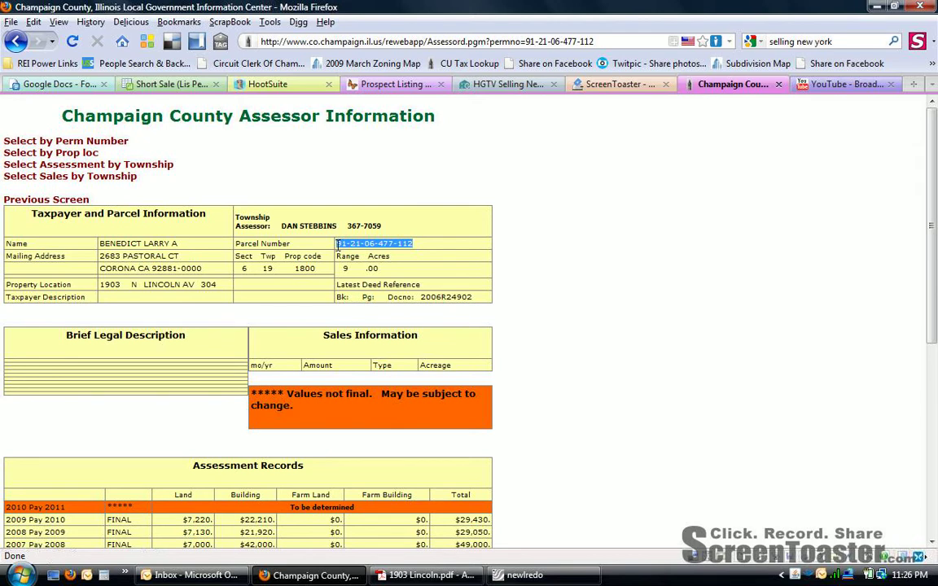
mouse_move(407, 283)
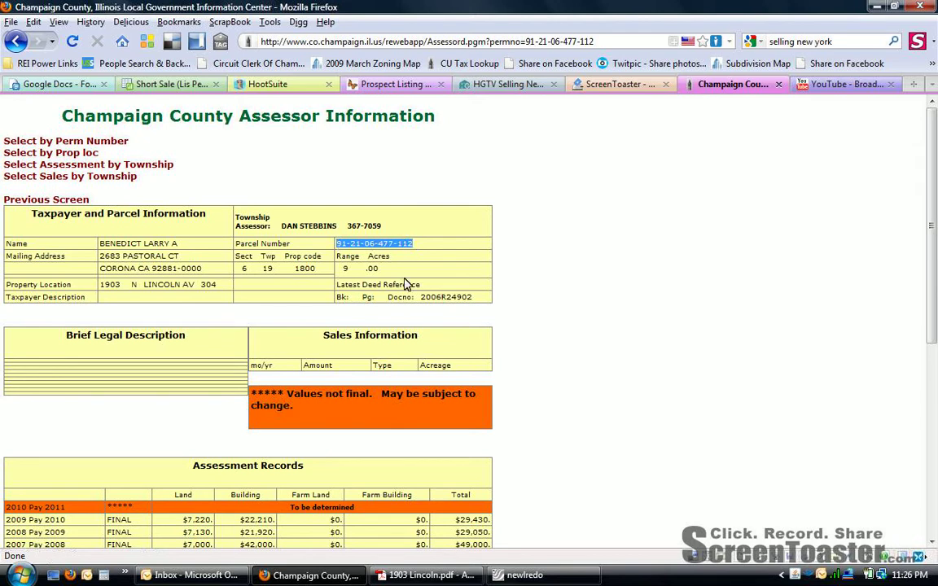
mouse_move(530, 519)
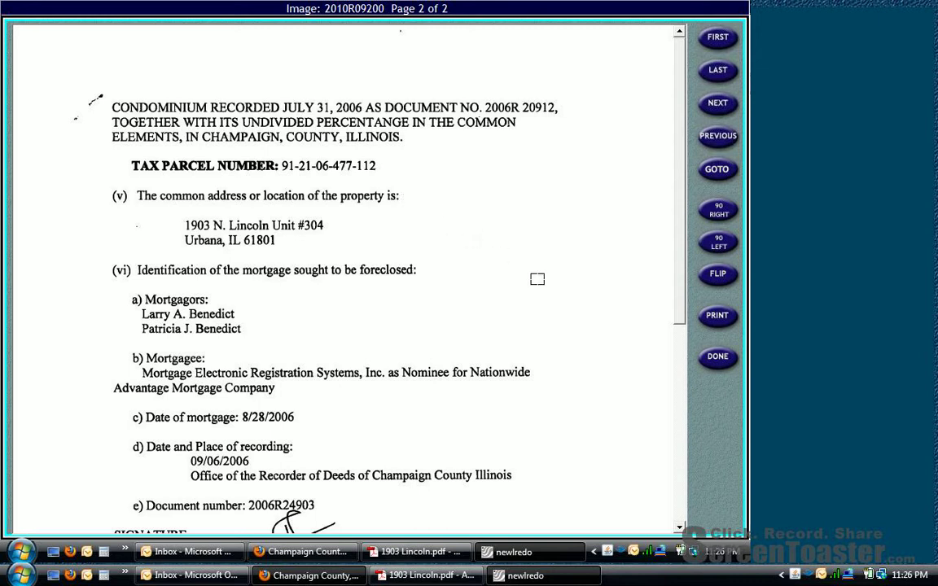
mouse_move(215, 267)
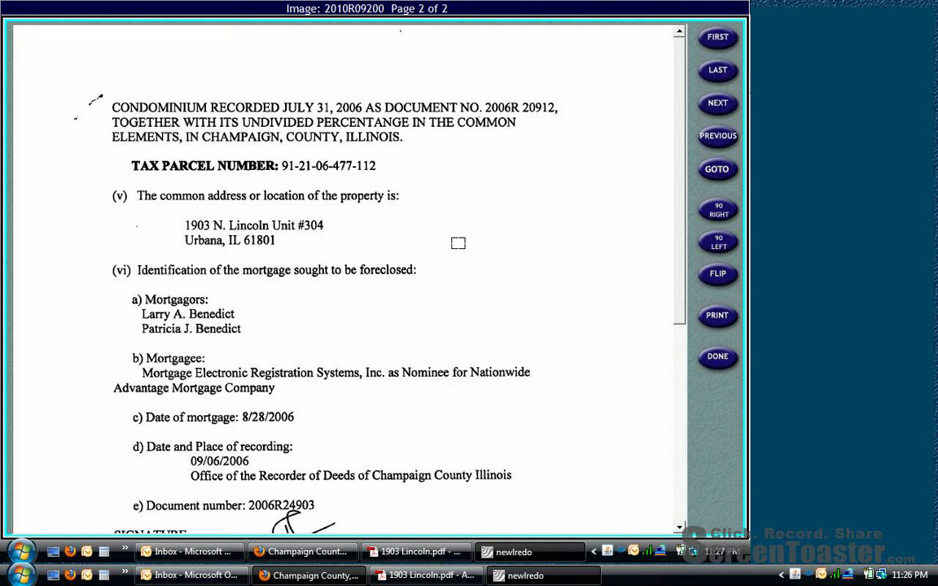
mouse_move(680, 253)
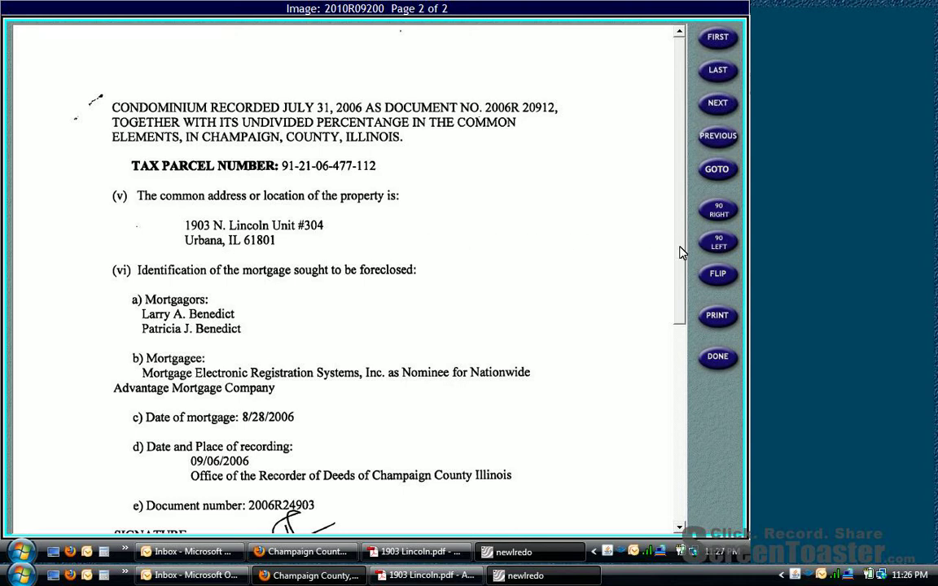
mouse_move(717, 325)
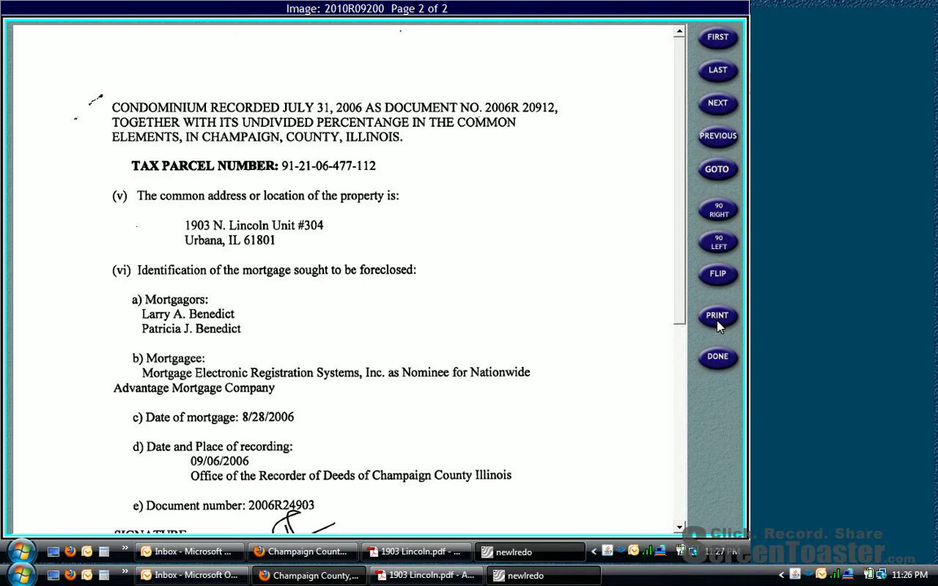
mouse_move(716, 355)
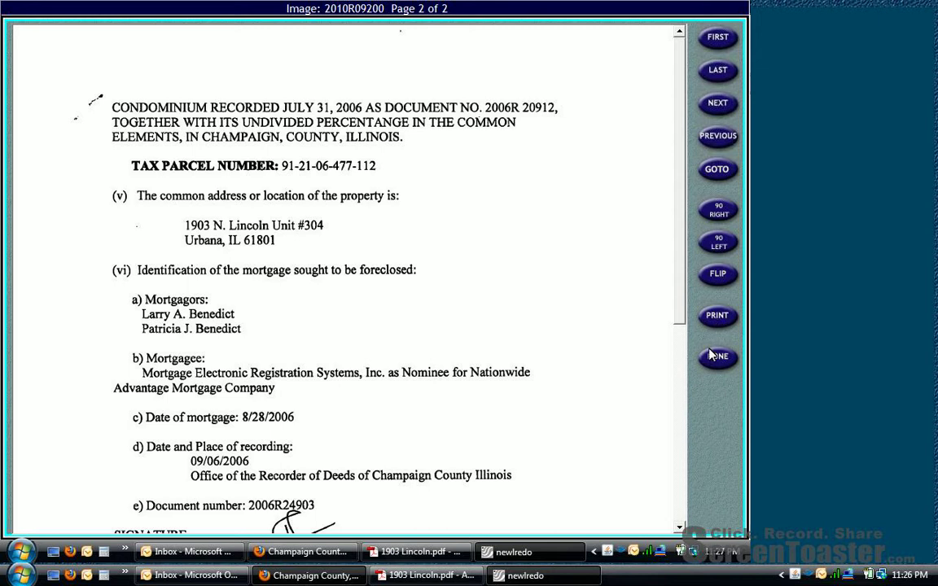
- Close the Laredo image viewer after confirming the parcel and address on page 2
left_click(716, 360)
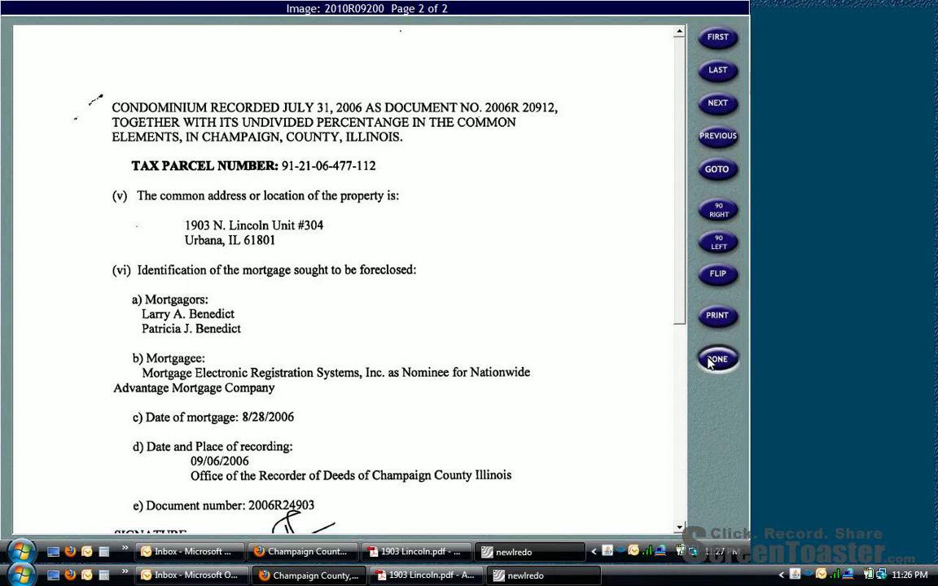
left_click(716, 360)
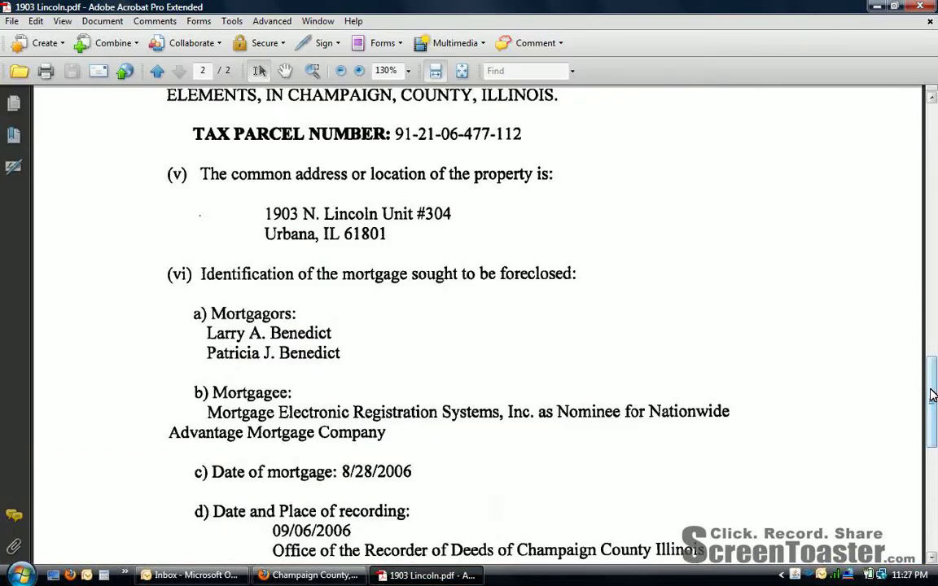
left_click(179, 71)
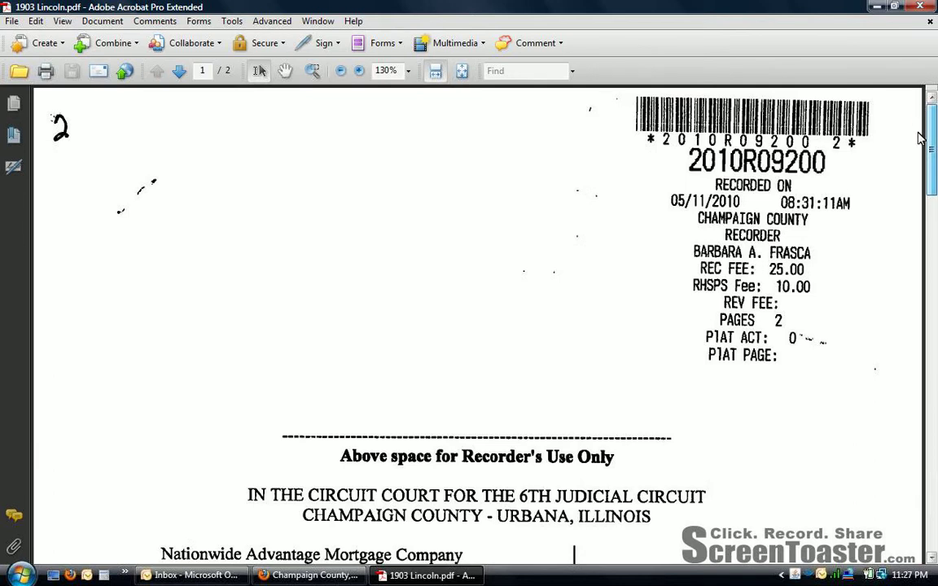
scroll("down", 3)
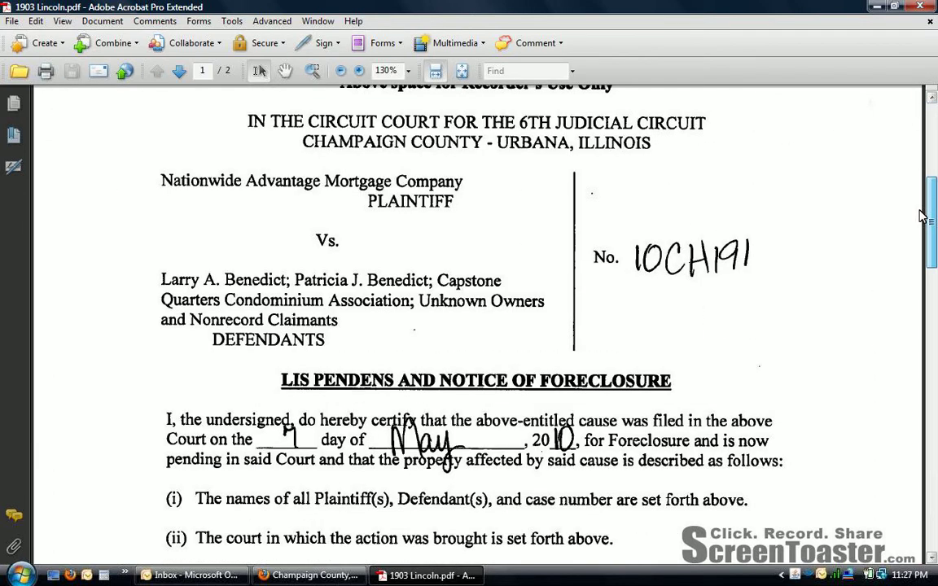
scroll("down", 3)
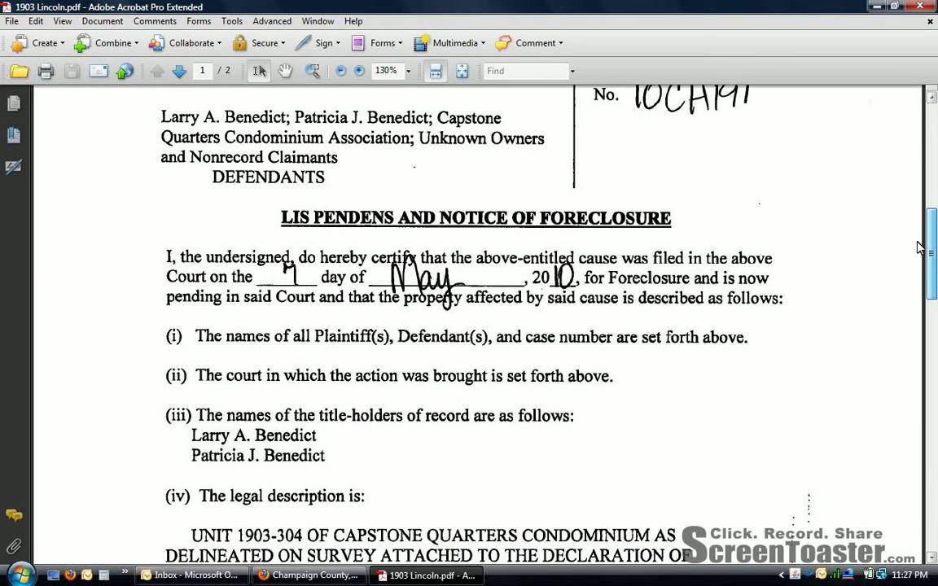
scroll("down", 3)
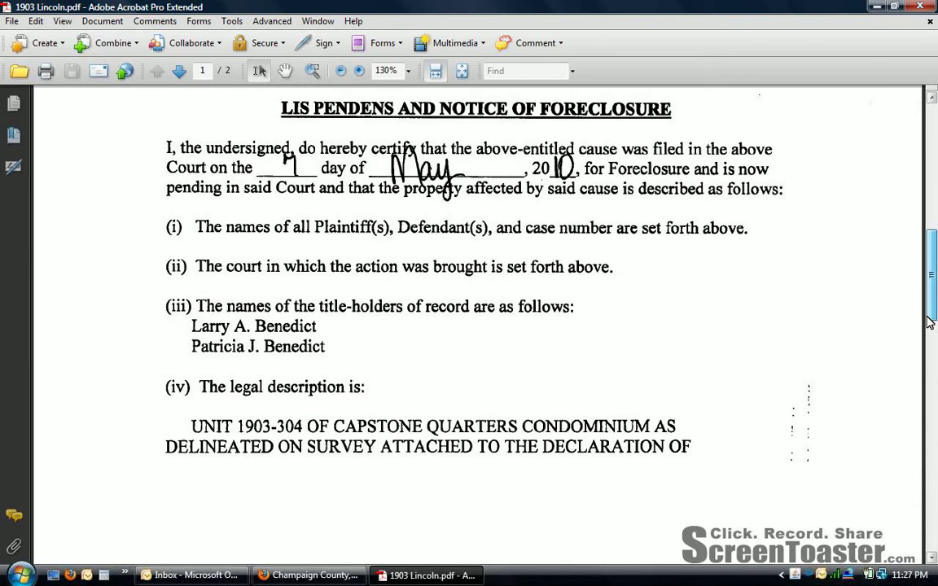
scroll("down", 3)
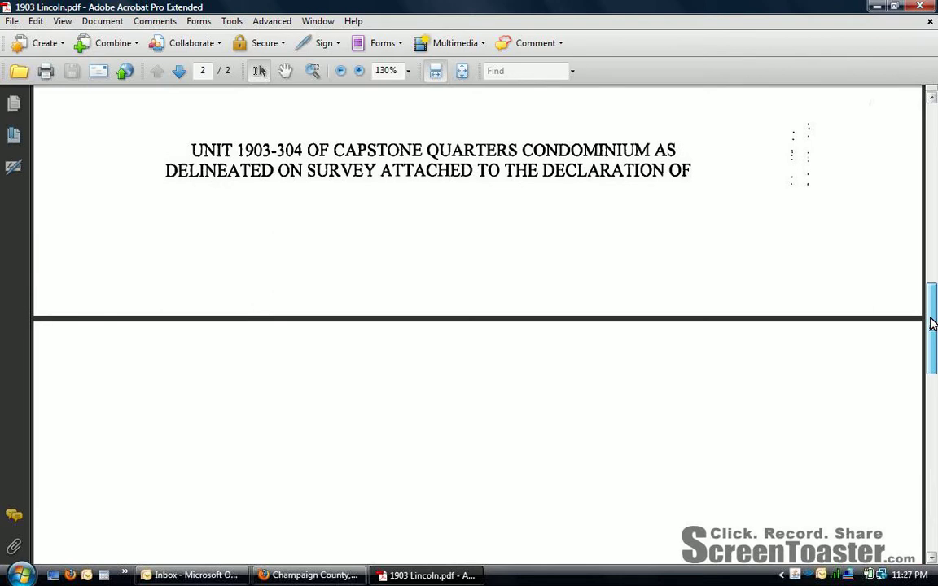
scroll("down", 3)
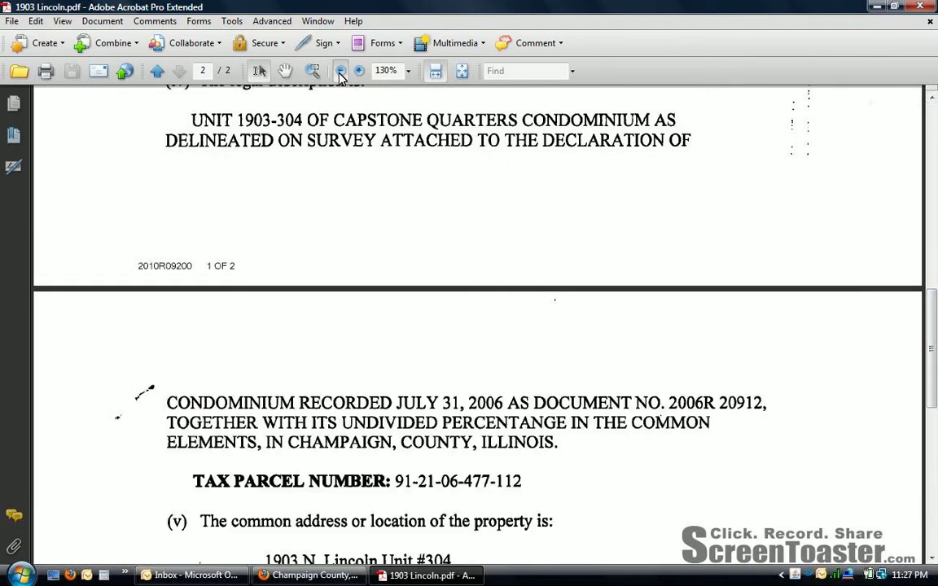
left_click(339, 70)
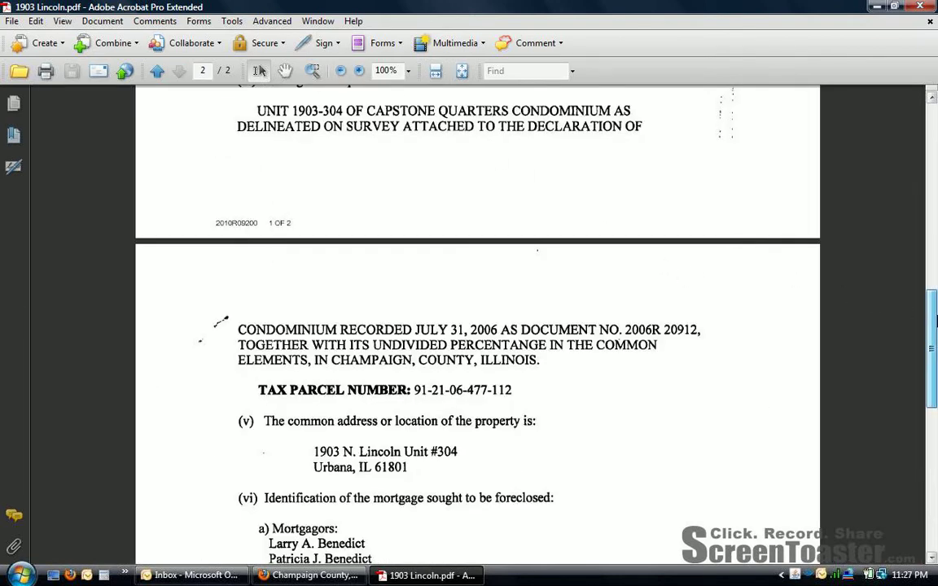
scroll("down", 3)
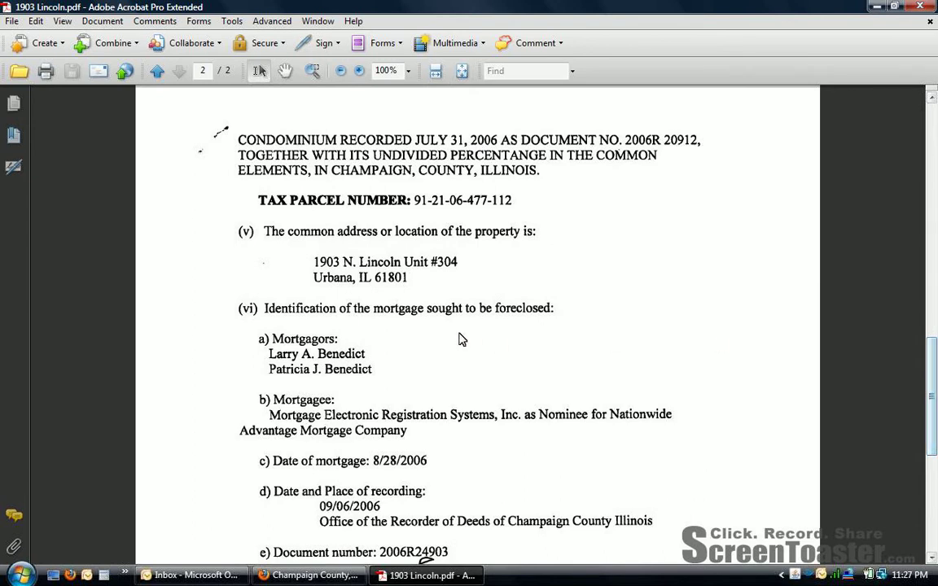
mouse_move(338, 280)
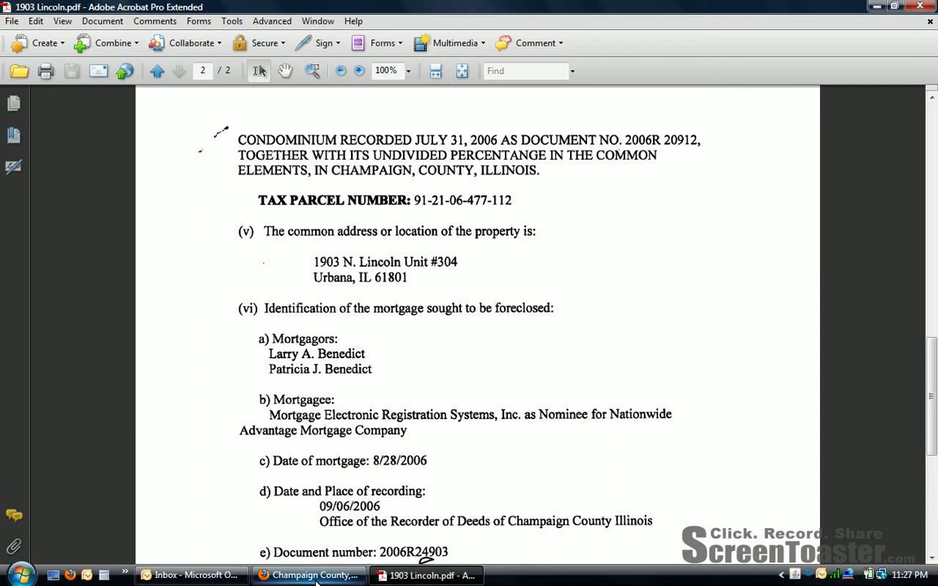
- Bring the assessor record back to read the owner's Corona, CA mailing address
left_click(309, 574)
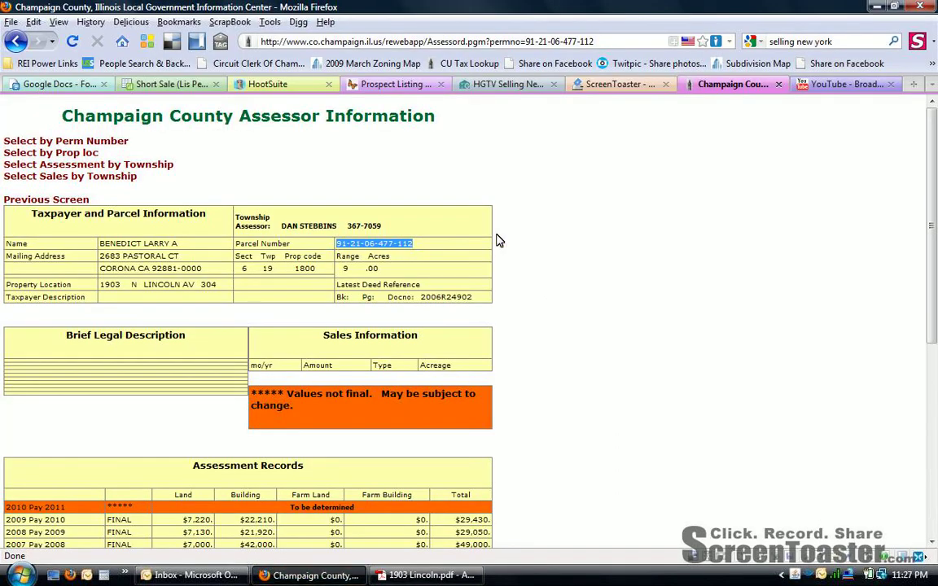
mouse_move(332, 194)
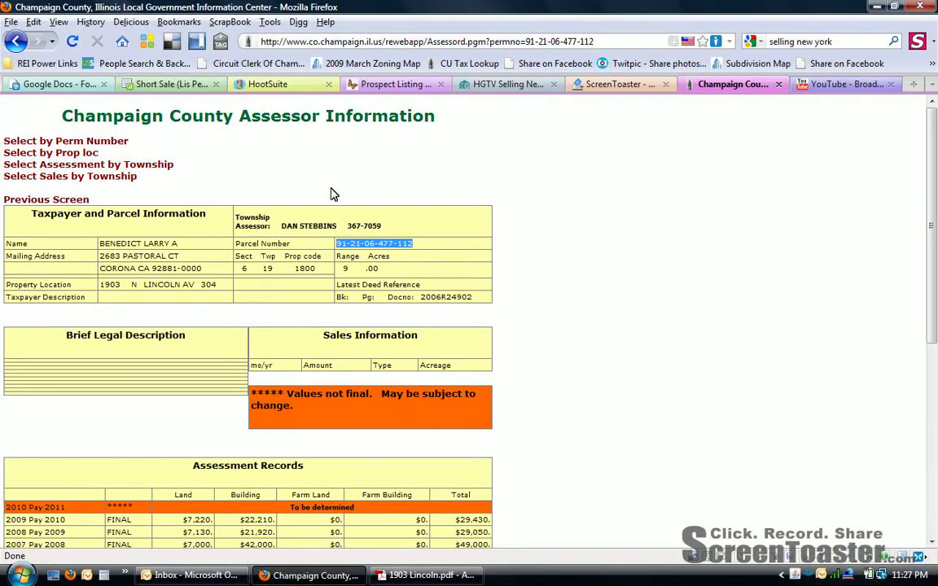
mouse_move(101, 296)
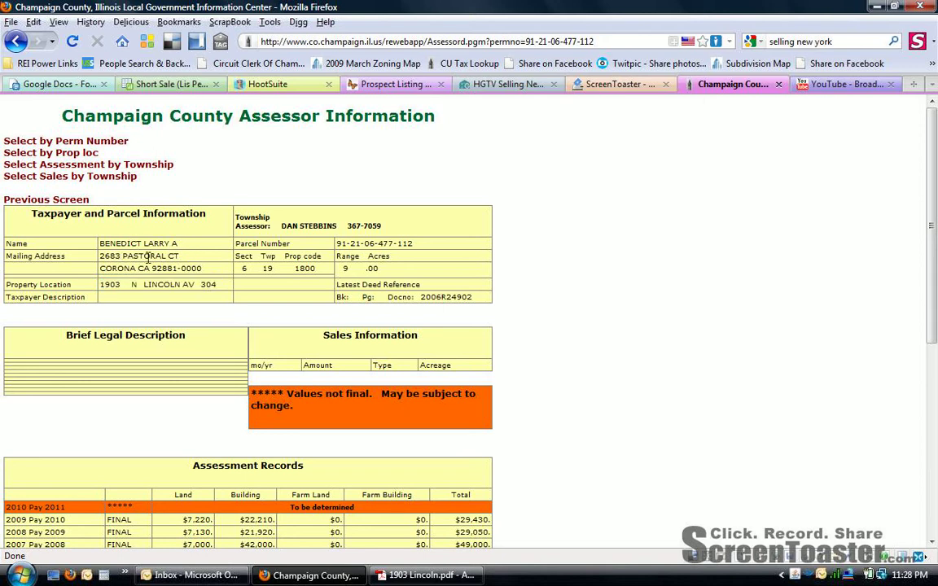
mouse_move(566, 241)
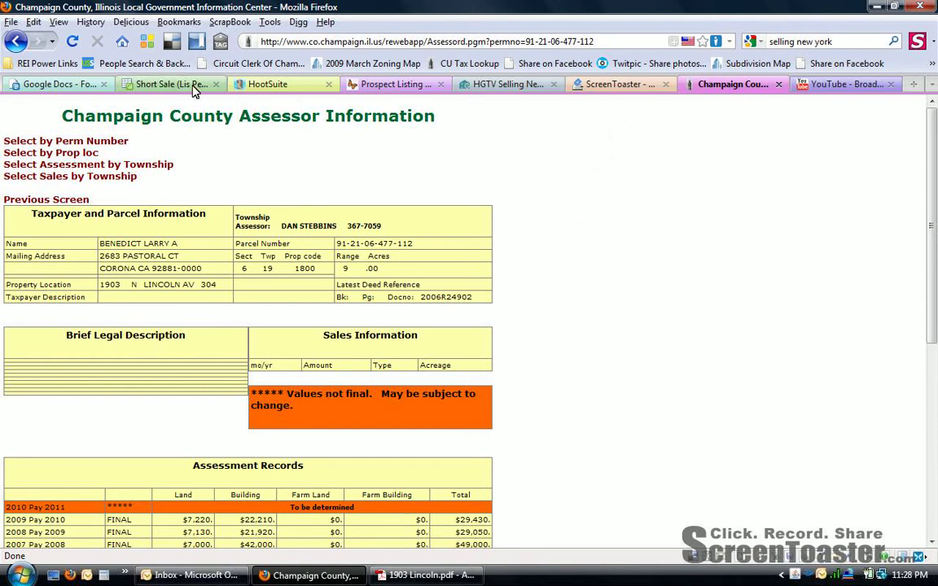
left_click(166, 84)
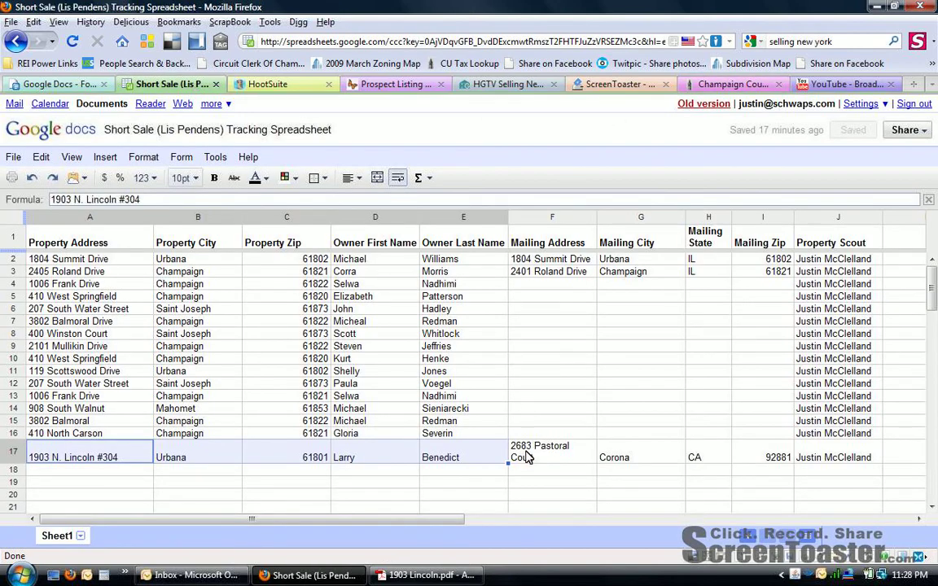
mouse_move(556, 463)
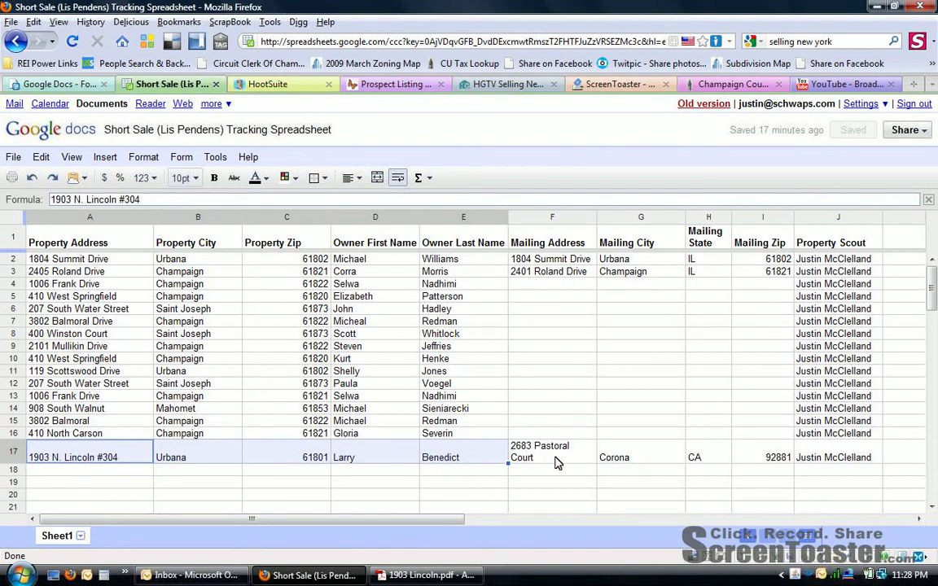
mouse_move(736, 470)
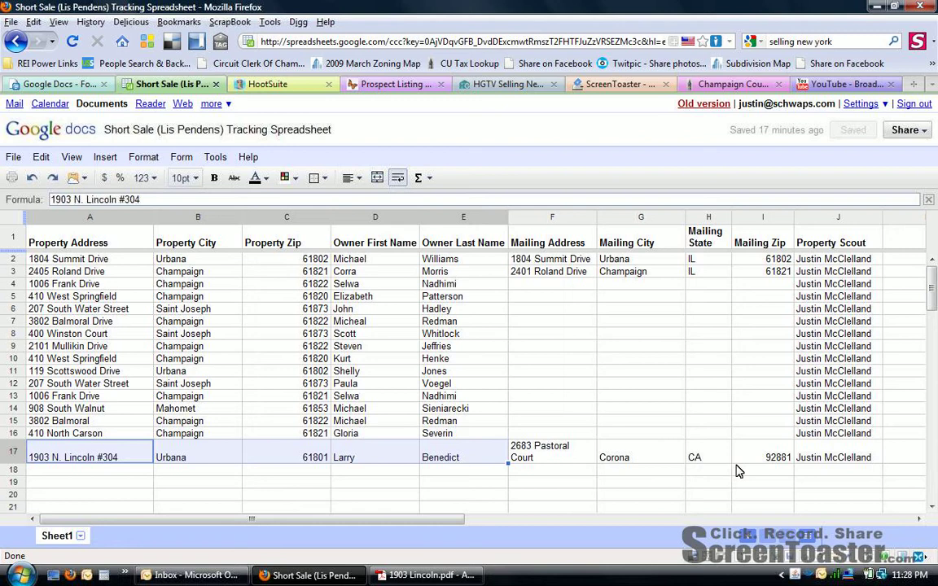
left_click(836, 455)
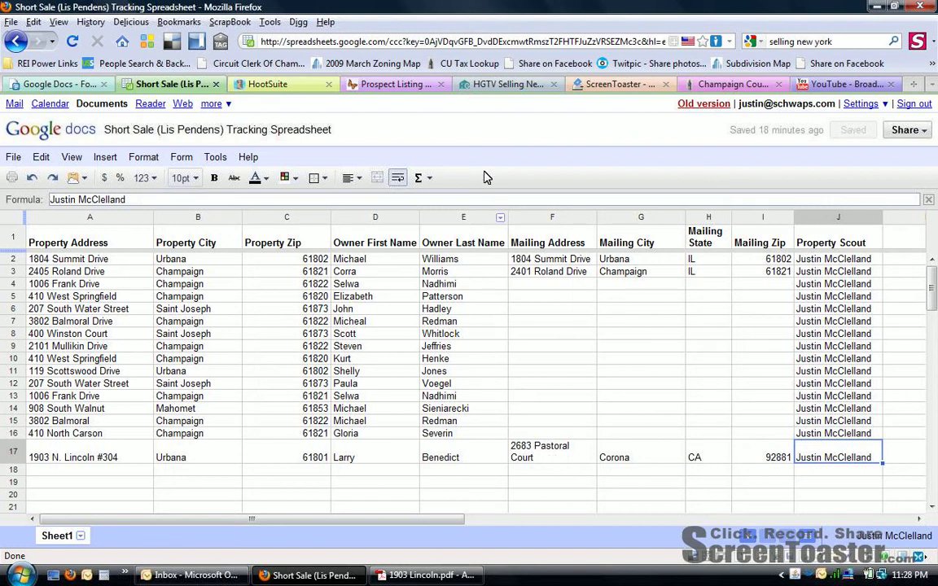
mouse_move(33, 130)
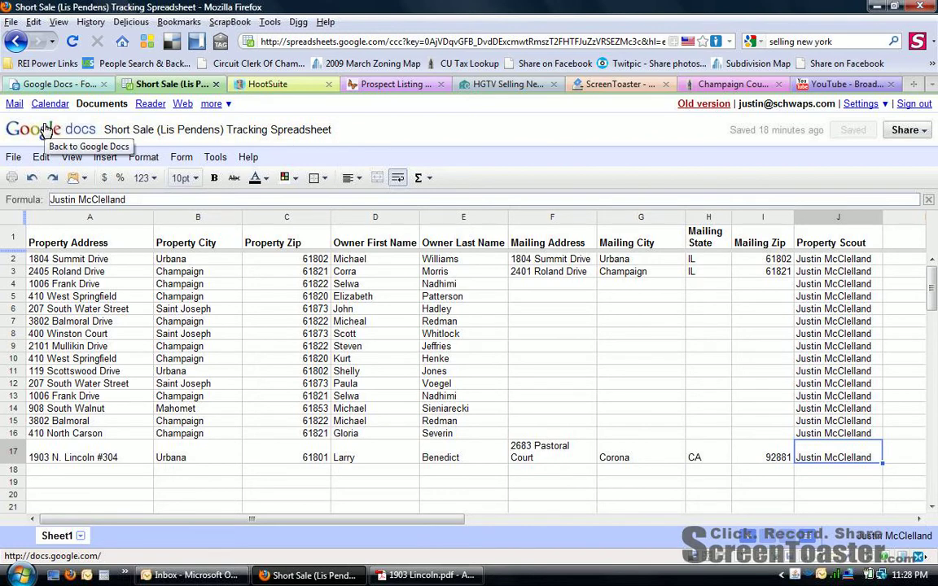
mouse_move(46, 133)
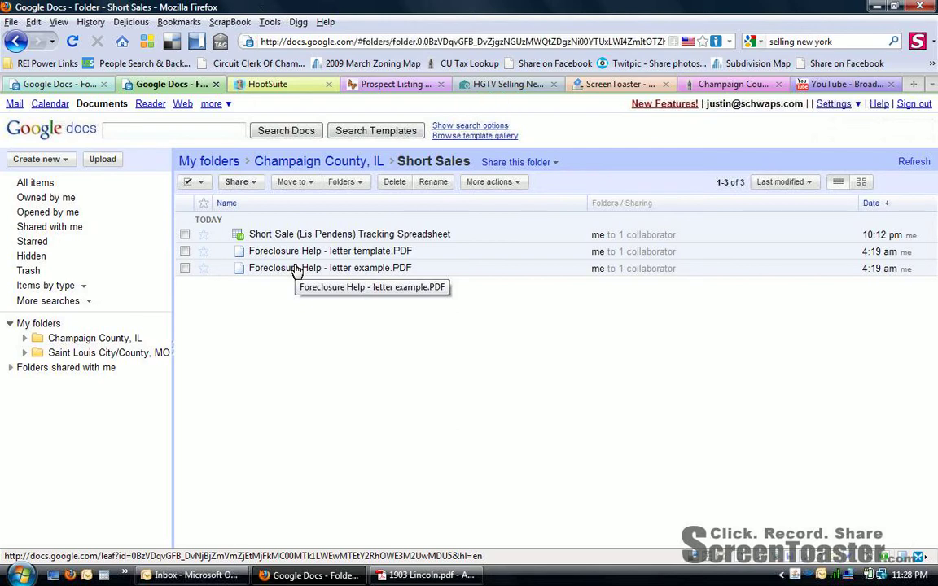
mouse_move(439, 413)
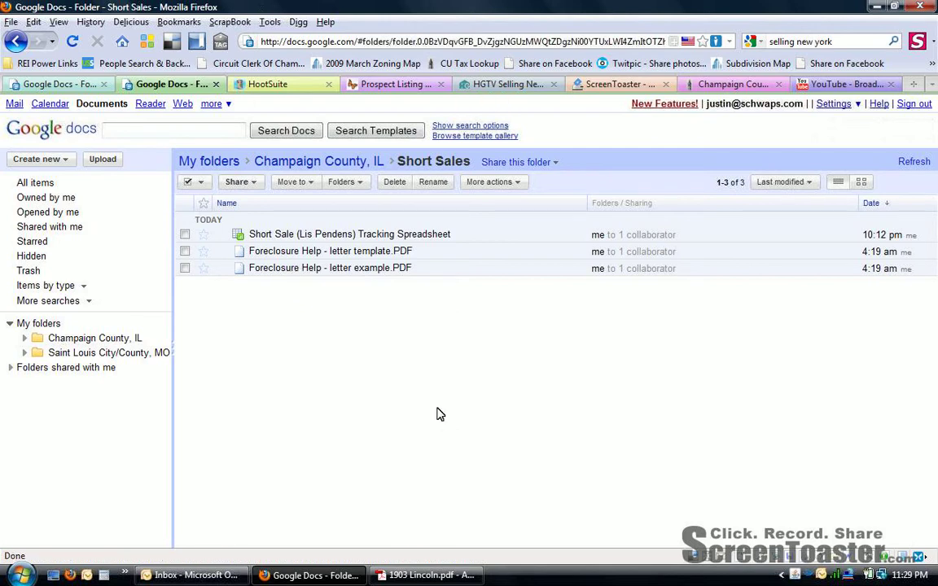
mouse_move(592, 496)
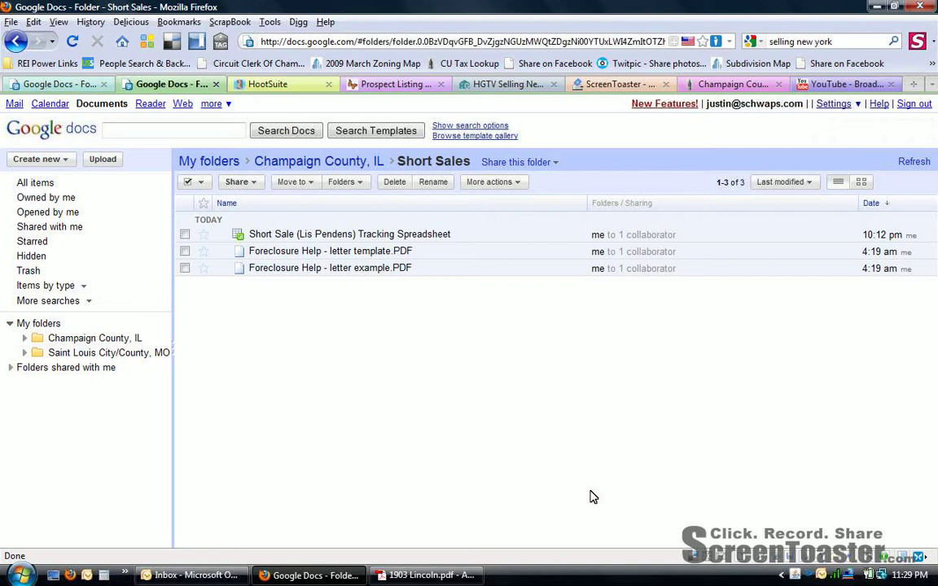